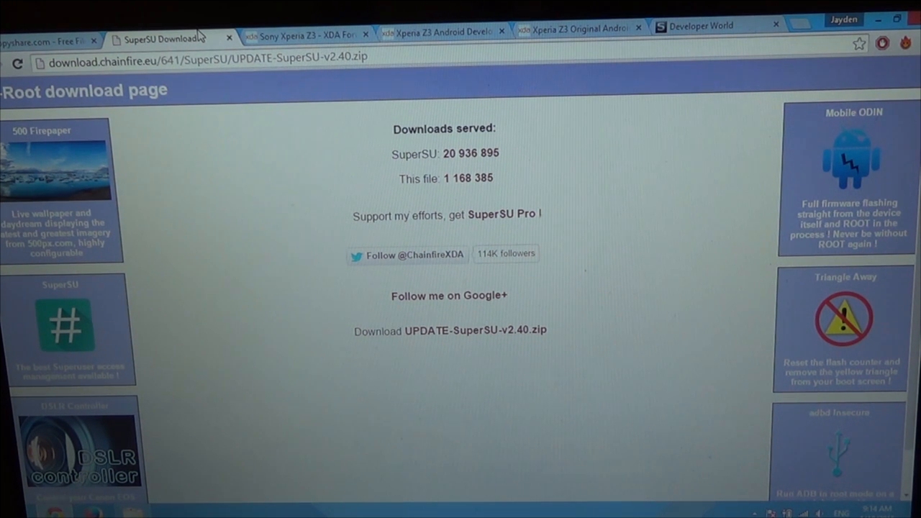
{"action": "mouse_move", "coordinate": [464, 338]}
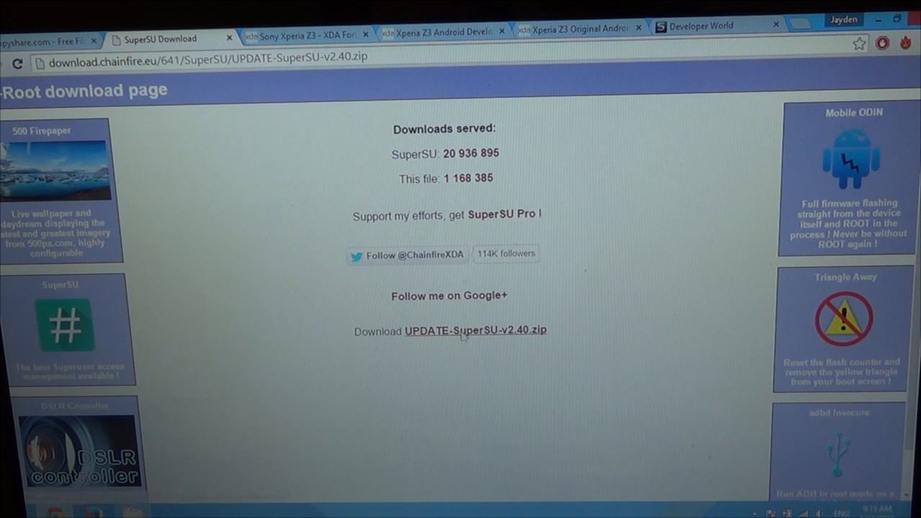
- Download UPDATE-SuperSU-v2.40.zip from the Chainfire download page
{"action": "left_click", "coordinate": [475, 330]}
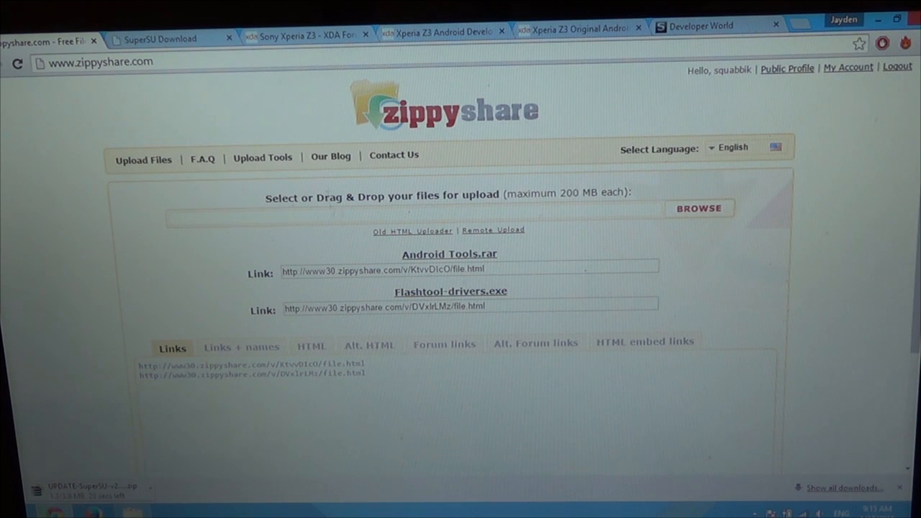
{"action": "triple_click", "coordinate": [469, 269]}
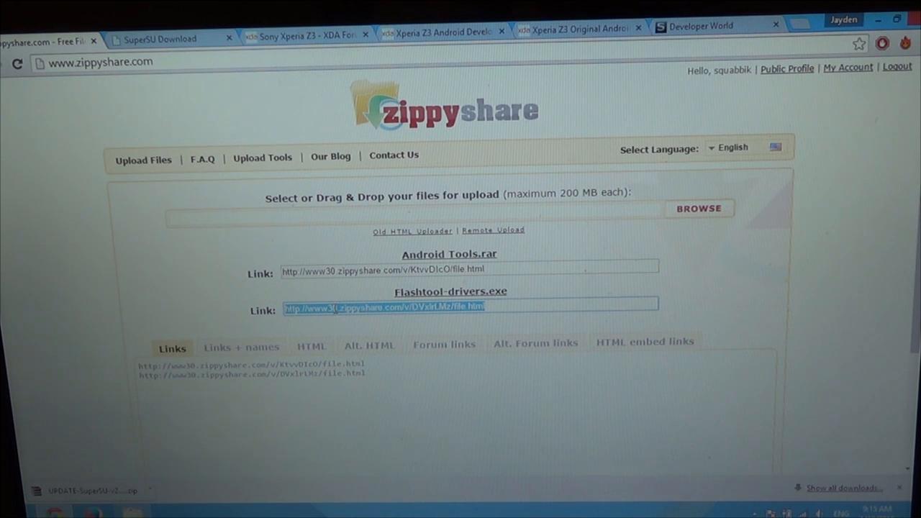
{"action": "mouse_move", "coordinate": [342, 301]}
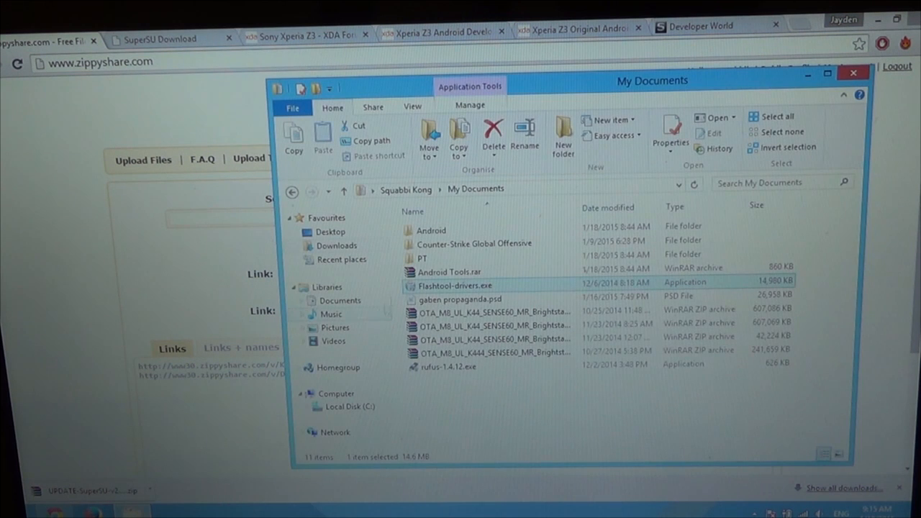
- Move Flashtool-drivers.exe and UPDATE-SuperSU-v2.40.zip into the PT folder beside adb and fastboot
{"action": "double_click", "coordinate": [422, 257]}
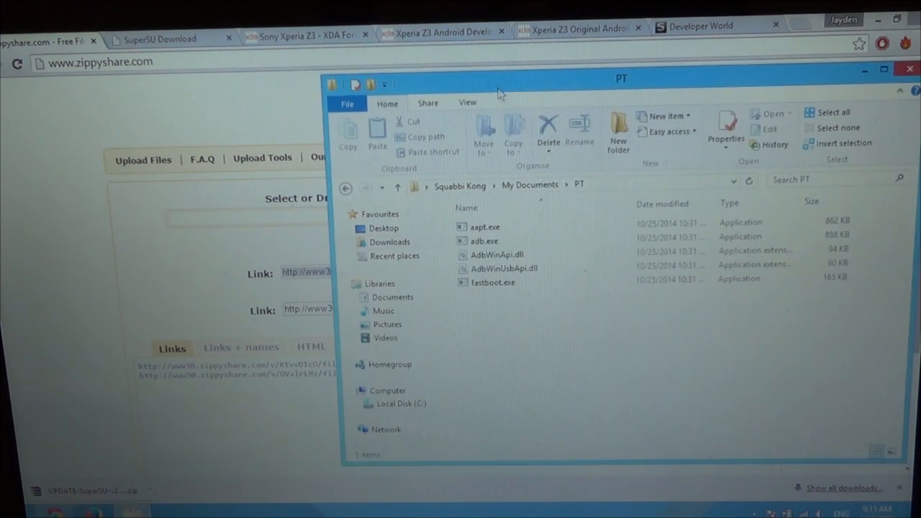
{"action": "left_click", "coordinate": [530, 185]}
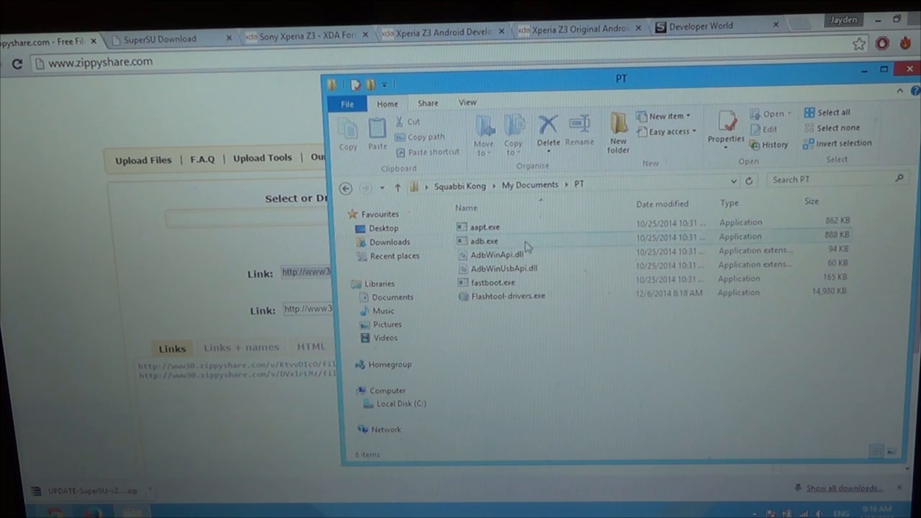
{"action": "mouse_move", "coordinate": [520, 356]}
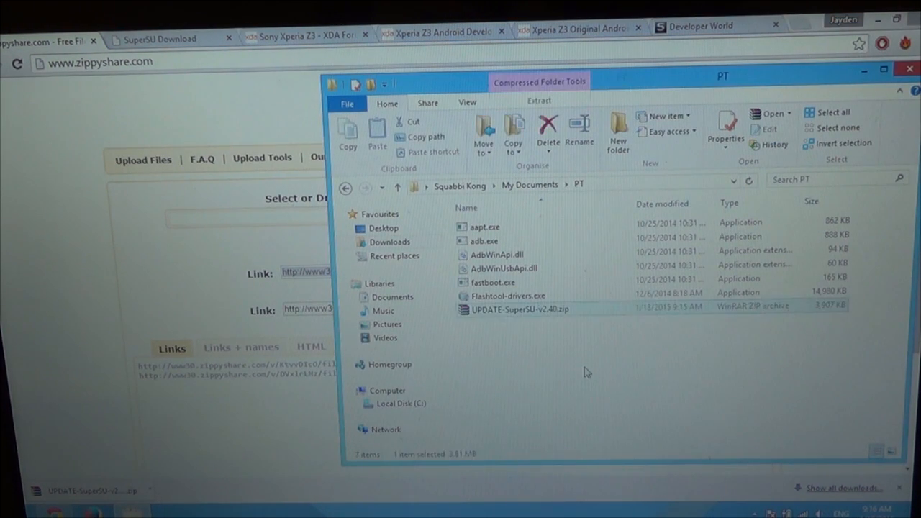
{"action": "left_click", "coordinate": [509, 296]}
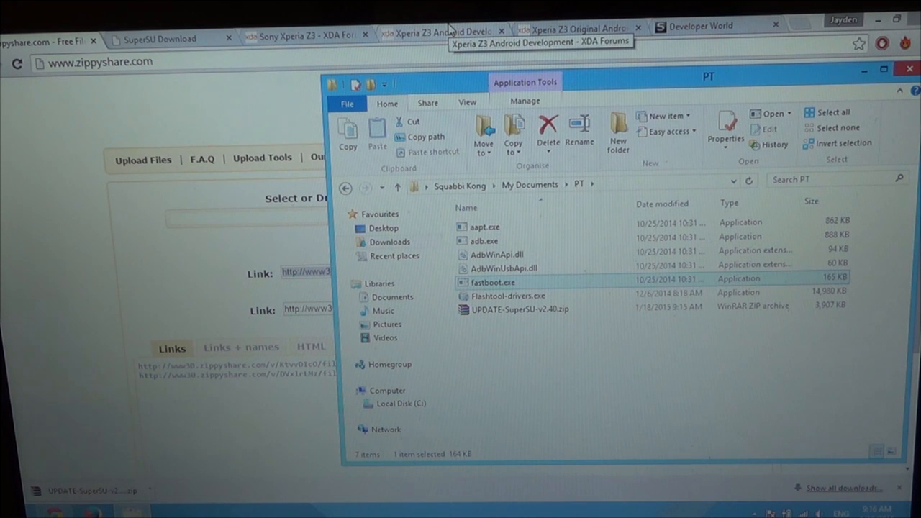
{"action": "left_click", "coordinate": [439, 33]}
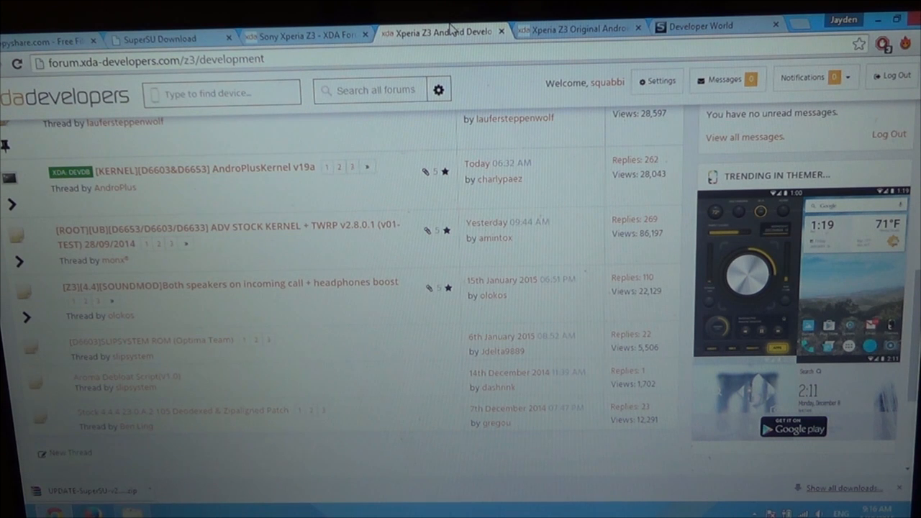
{"action": "mouse_move", "coordinate": [286, 236]}
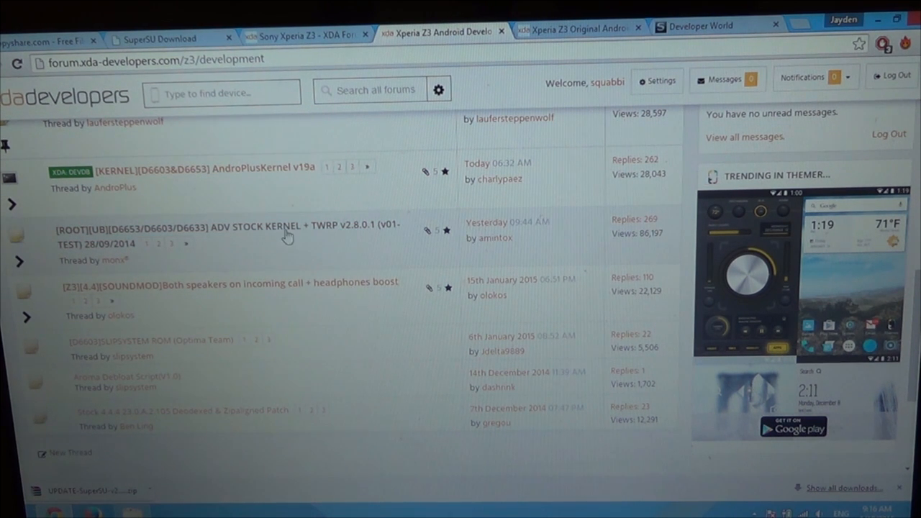
{"action": "mouse_move", "coordinate": [344, 233]}
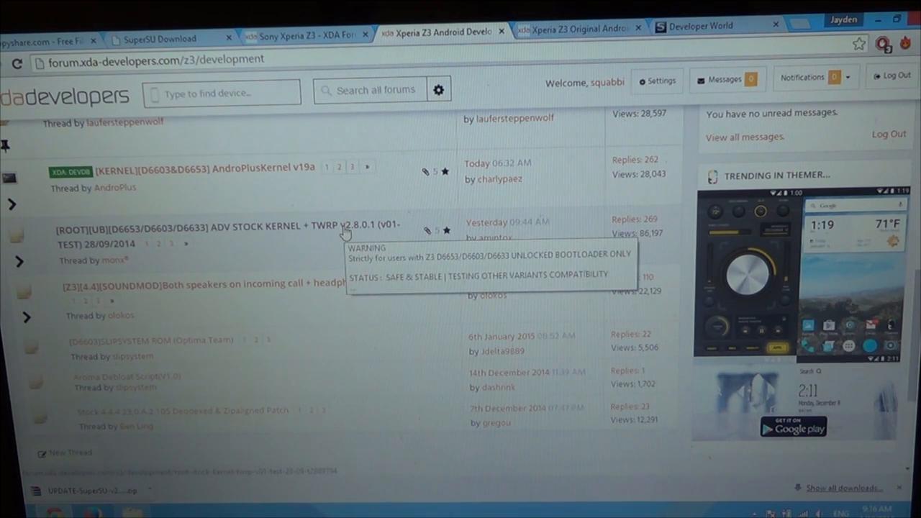
- Browse the Xperia Z3 Original Android Development thread list and open the ADV STOCK KERNEL + TWRP thread
{"action": "left_click", "coordinate": [576, 28]}
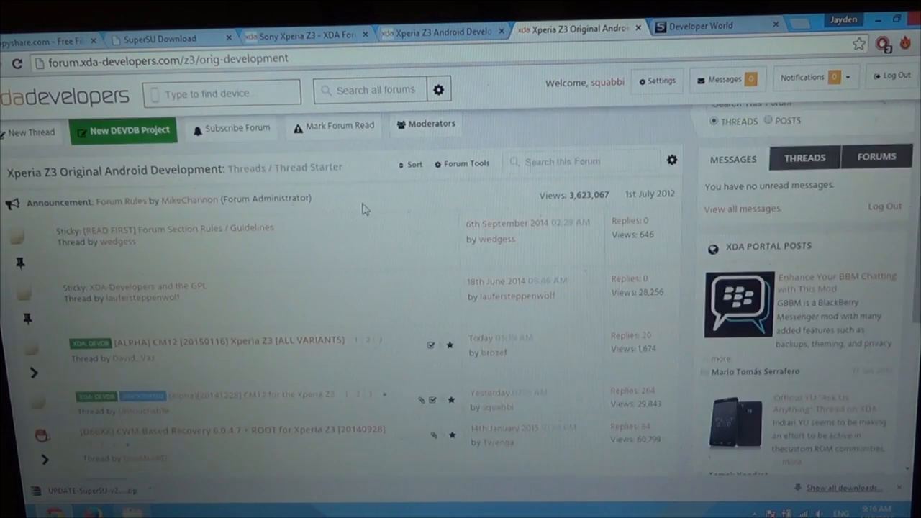
{"action": "scroll", "scroll_direction": "down", "scroll_amount": 3}
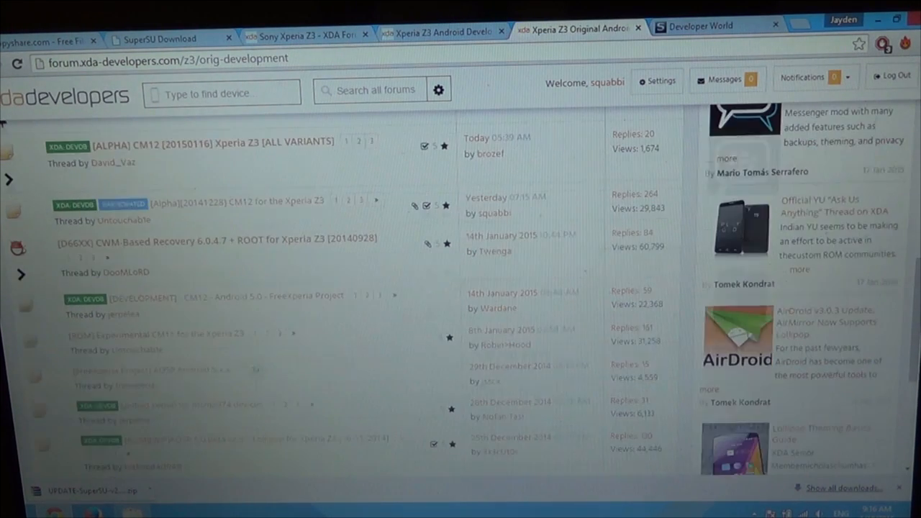
{"action": "scroll", "scroll_direction": "down", "scroll_amount": 3}
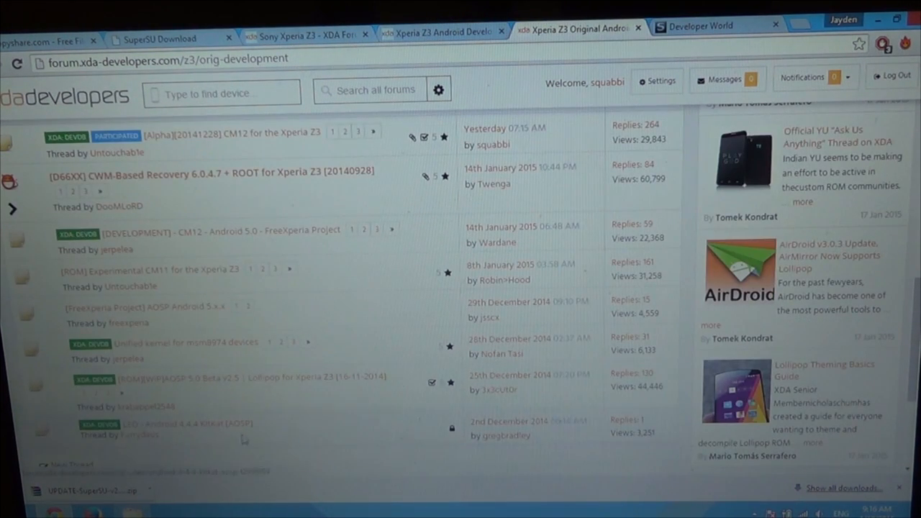
{"action": "scroll", "scroll_direction": "up", "scroll_amount": 3}
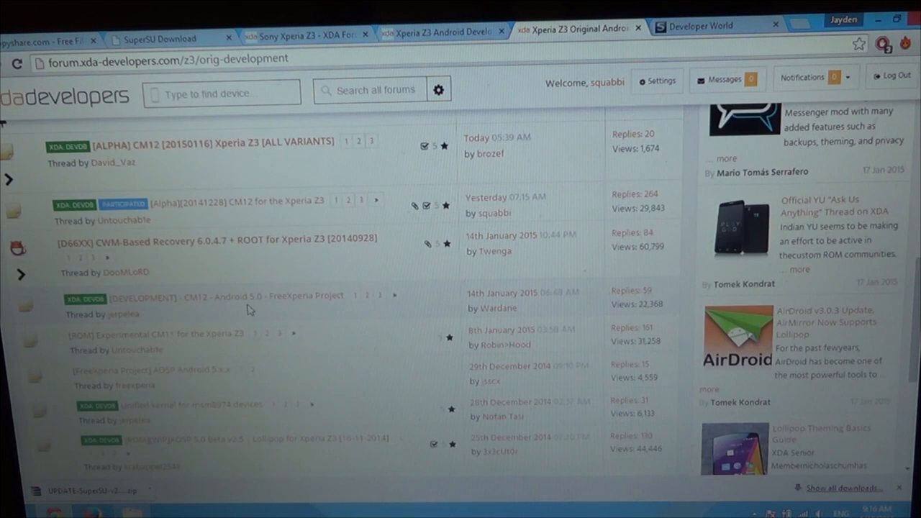
{"action": "scroll", "scroll_direction": "up", "scroll_amount": 3}
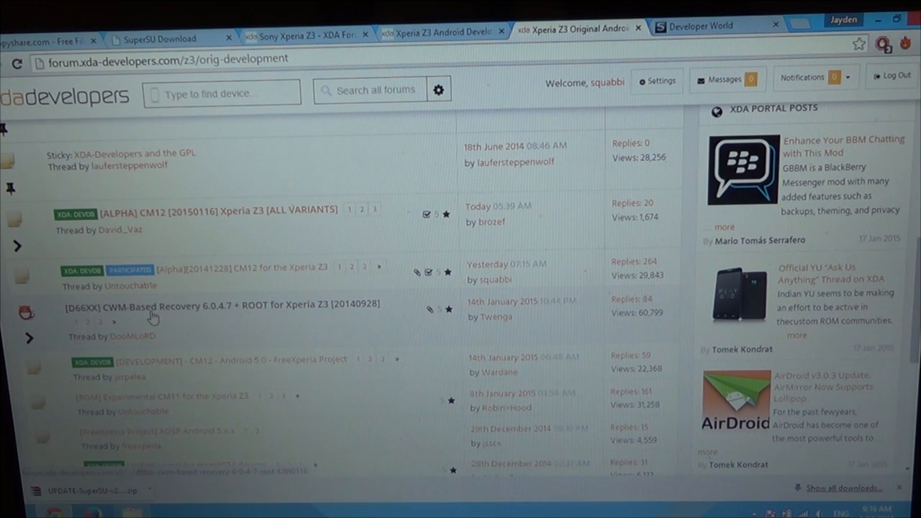
{"action": "mouse_move", "coordinate": [151, 315]}
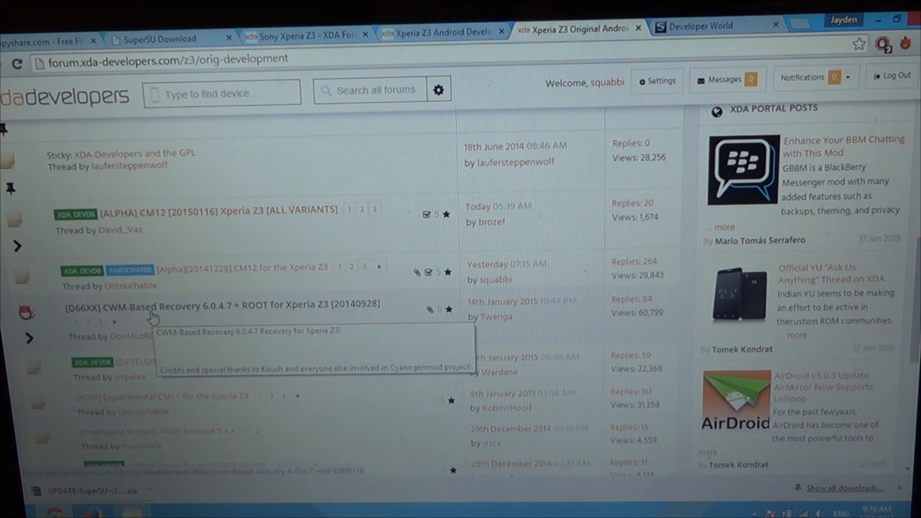
{"action": "mouse_move", "coordinate": [227, 297]}
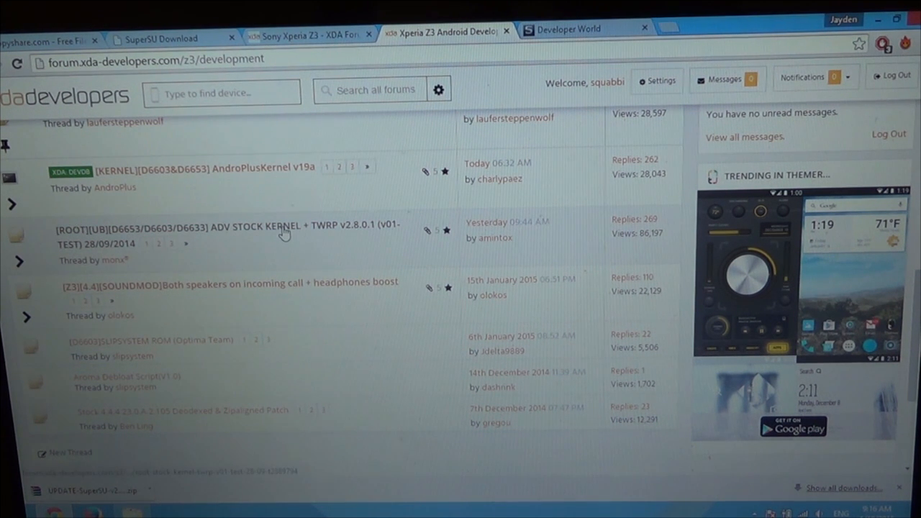
{"action": "mouse_move", "coordinate": [281, 231]}
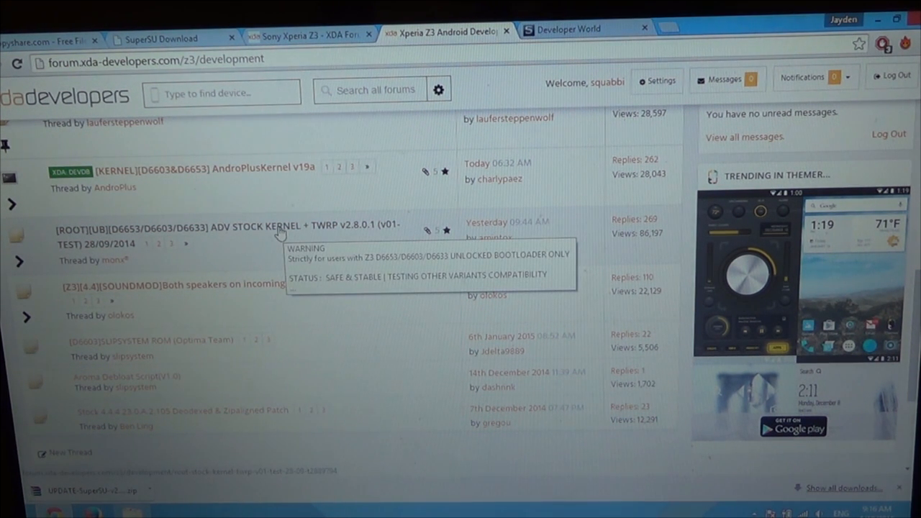
{"action": "left_click", "coordinate": [229, 224]}
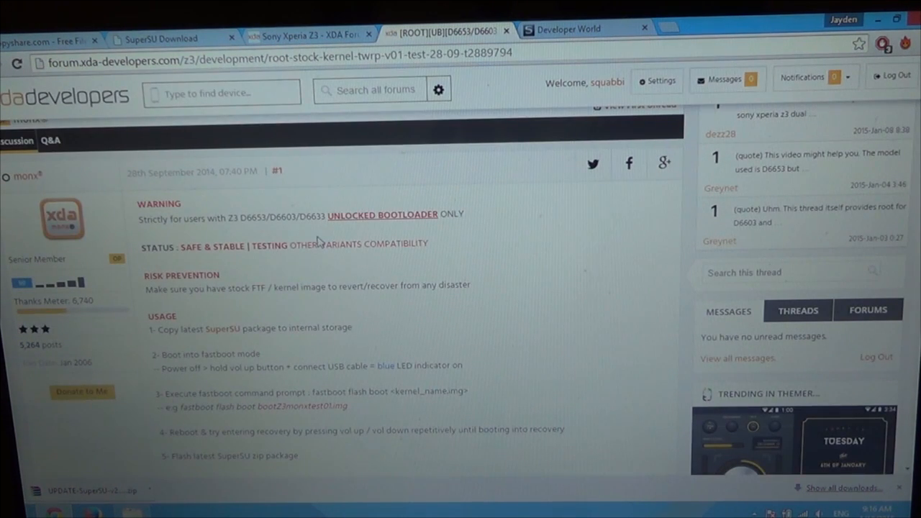
{"action": "scroll", "scroll_direction": "down", "scroll_amount": 3}
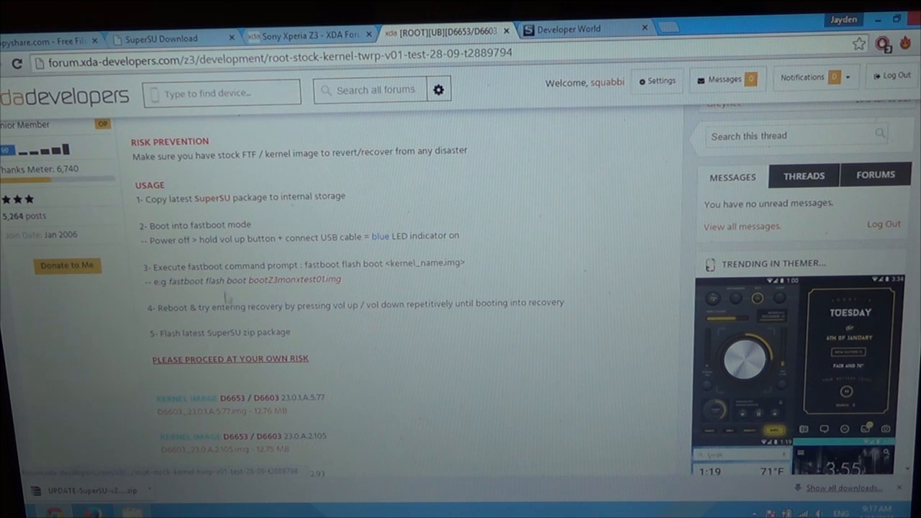
{"action": "mouse_move", "coordinate": [229, 329]}
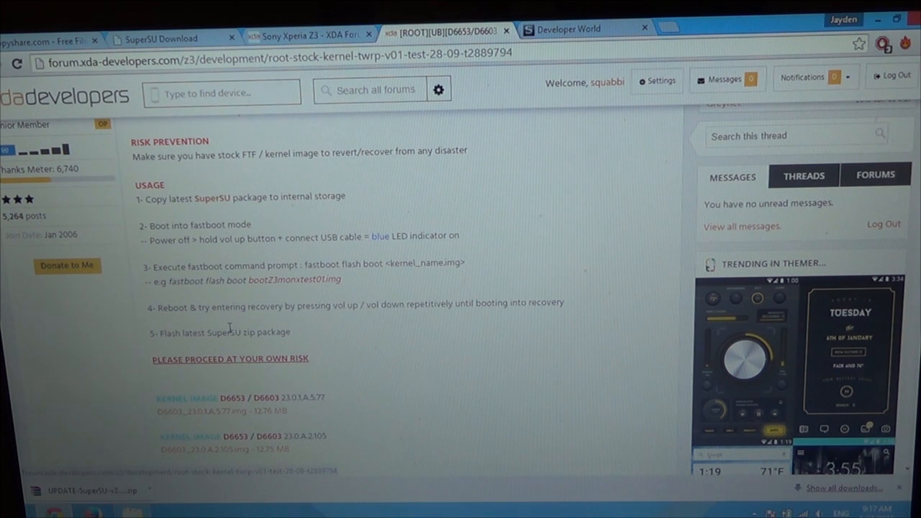
{"action": "scroll", "scroll_direction": "down", "scroll_amount": 3}
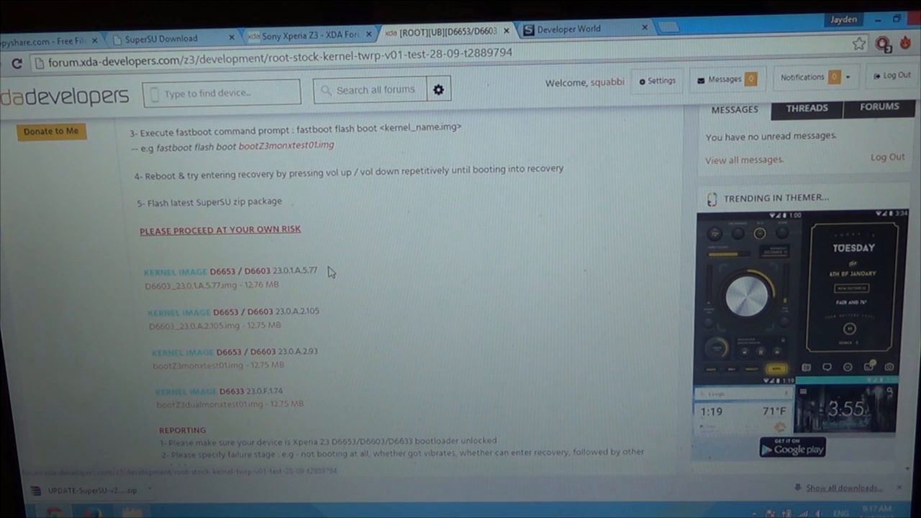
{"action": "scroll", "scroll_direction": "down", "scroll_amount": 3}
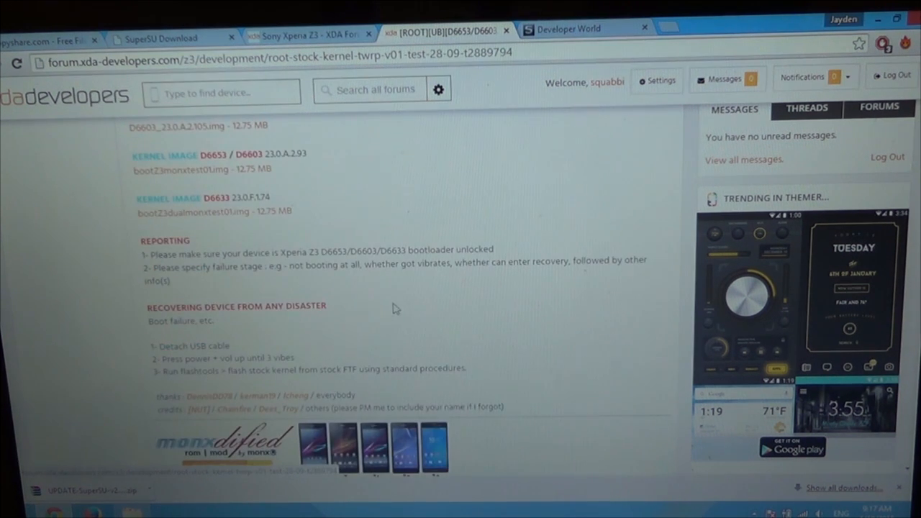
{"action": "scroll", "scroll_direction": "down", "scroll_amount": 3}
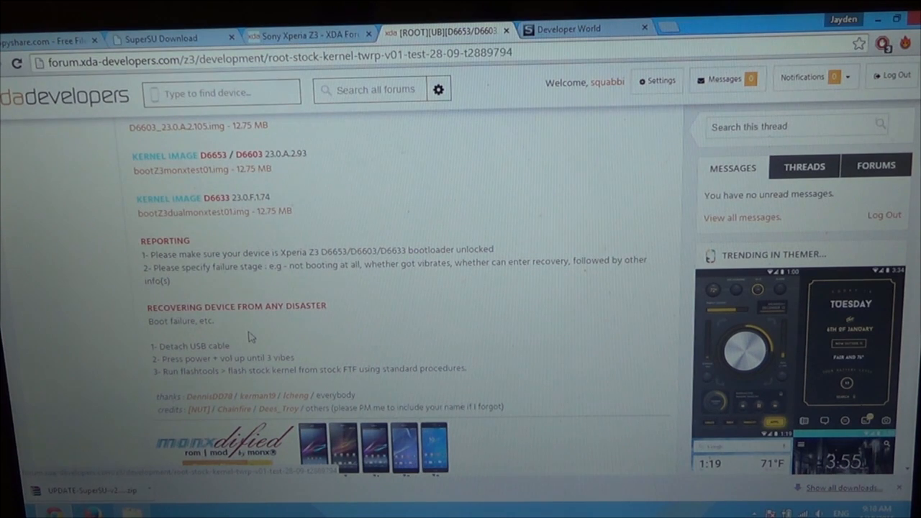
{"action": "scroll", "scroll_direction": "up", "scroll_amount": 3}
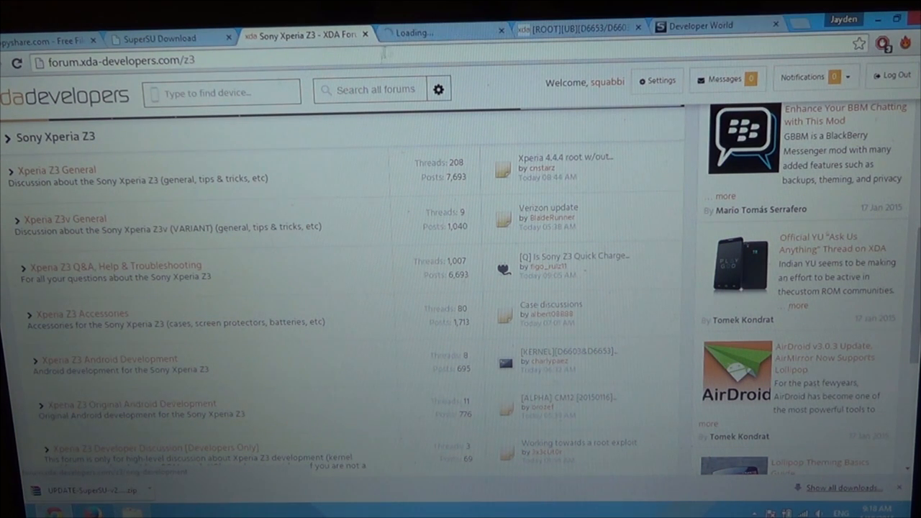
- Follow the D6603_23.0.1.A.5.77.img link in the root kernel thread to its Dev-Host page
{"action": "left_click", "coordinate": [108, 404]}
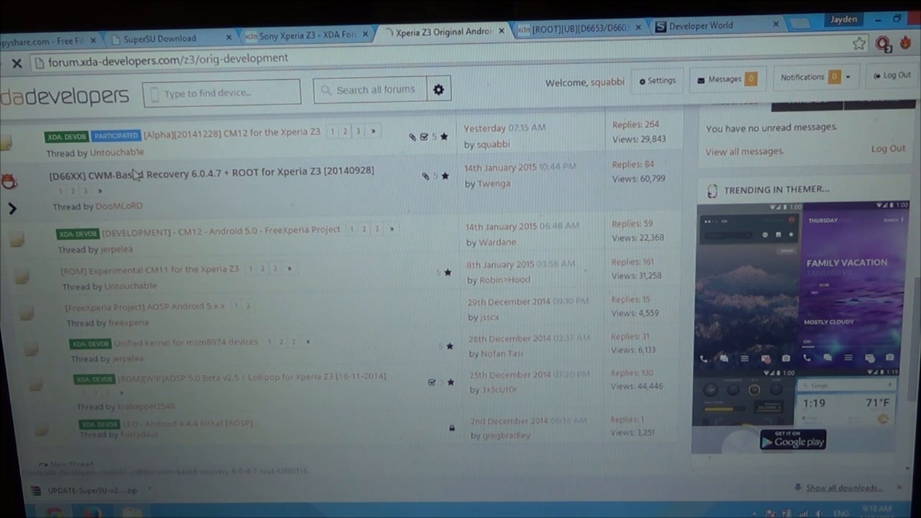
{"action": "left_click", "coordinate": [208, 171]}
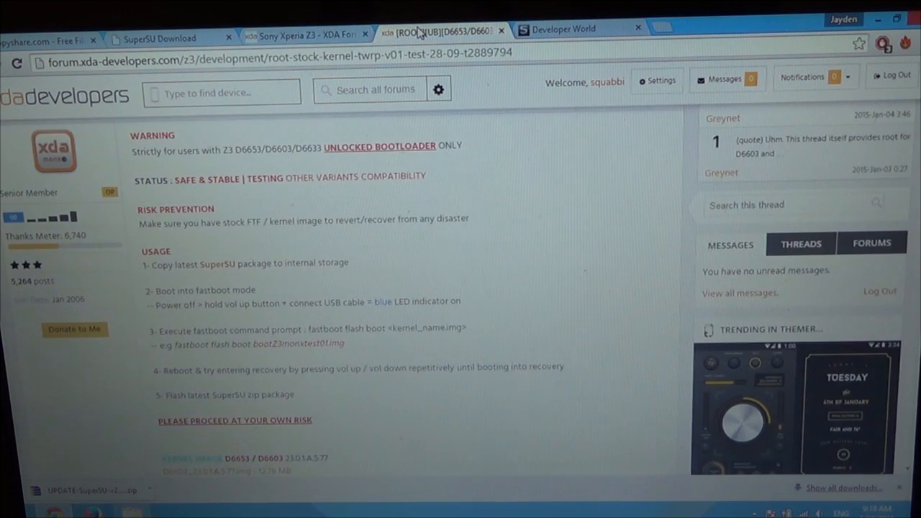
{"action": "scroll", "scroll_direction": "down", "scroll_amount": 3}
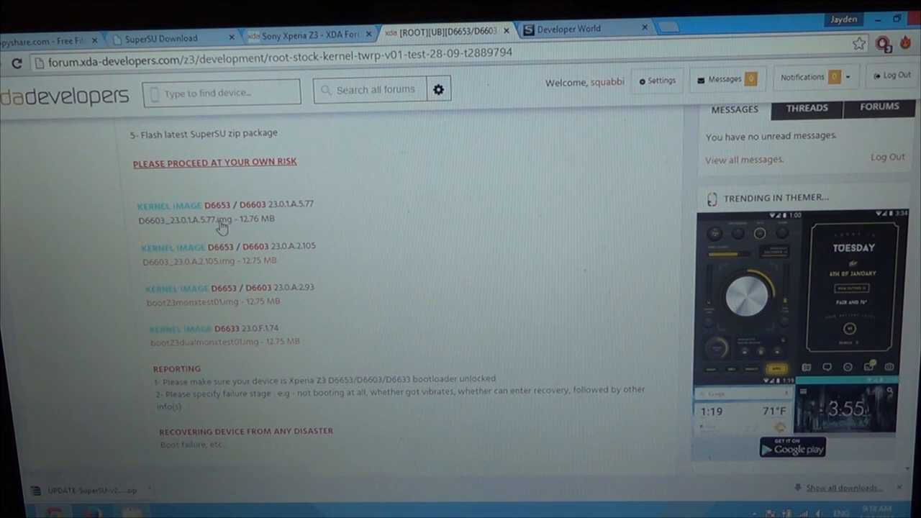
{"action": "left_click", "coordinate": [201, 219]}
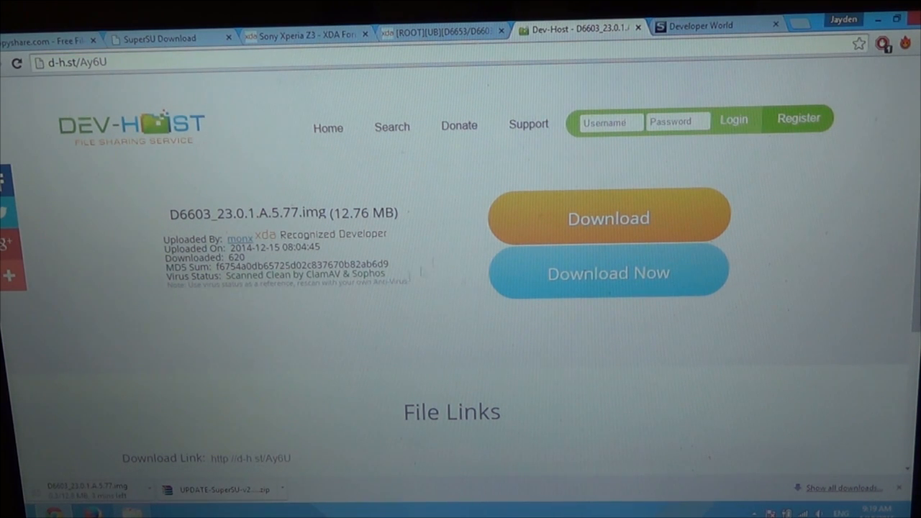
- Switch to Sony's Developer World tab while the kernel image downloads
{"action": "left_click", "coordinate": [694, 27]}
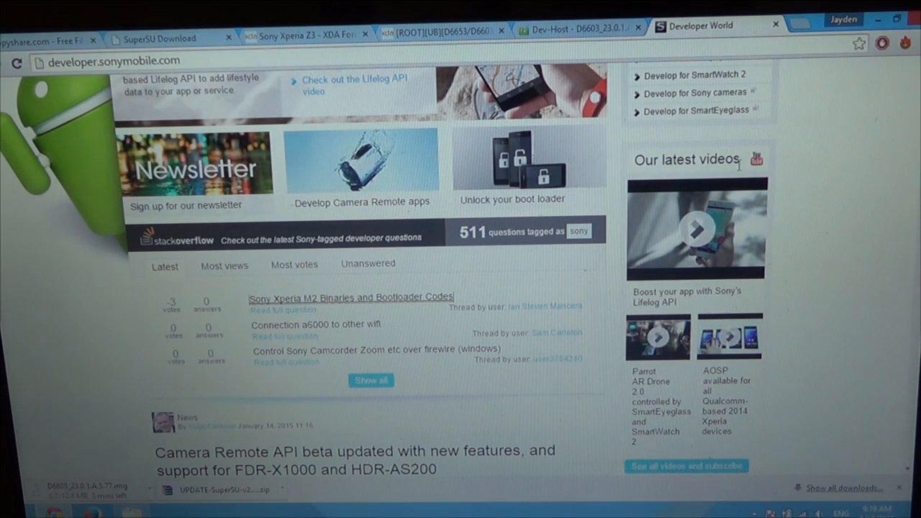
- On the boot loader unlock page, choose Xperia Z3 and continue
{"action": "scroll", "scroll_direction": "up", "scroll_amount": 3}
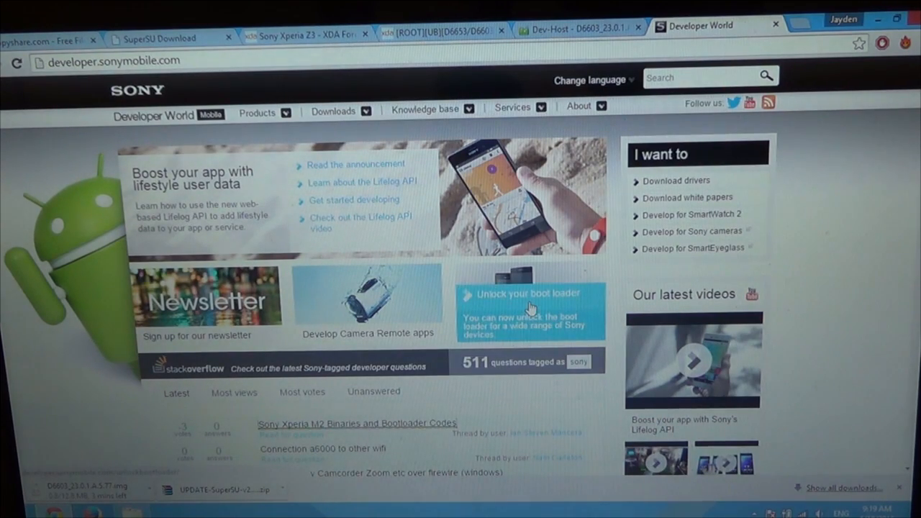
{"action": "mouse_move", "coordinate": [536, 302]}
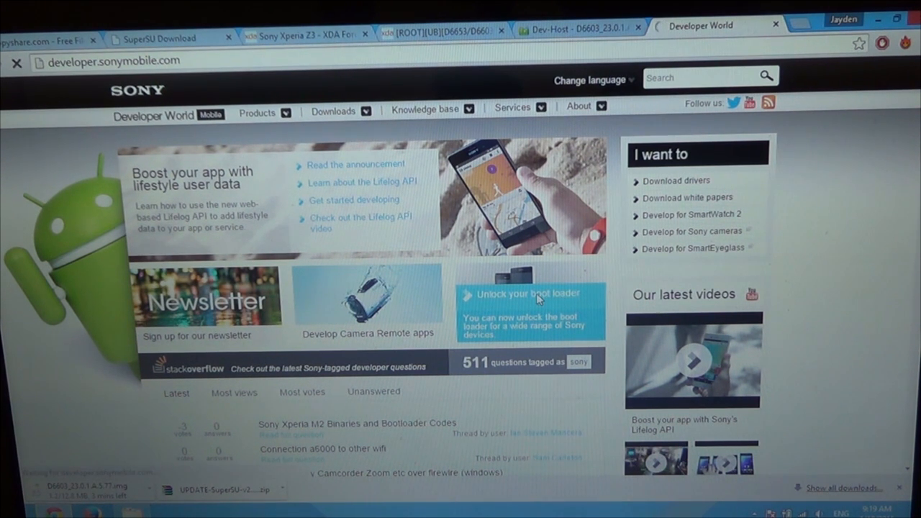
{"action": "left_click", "coordinate": [530, 293]}
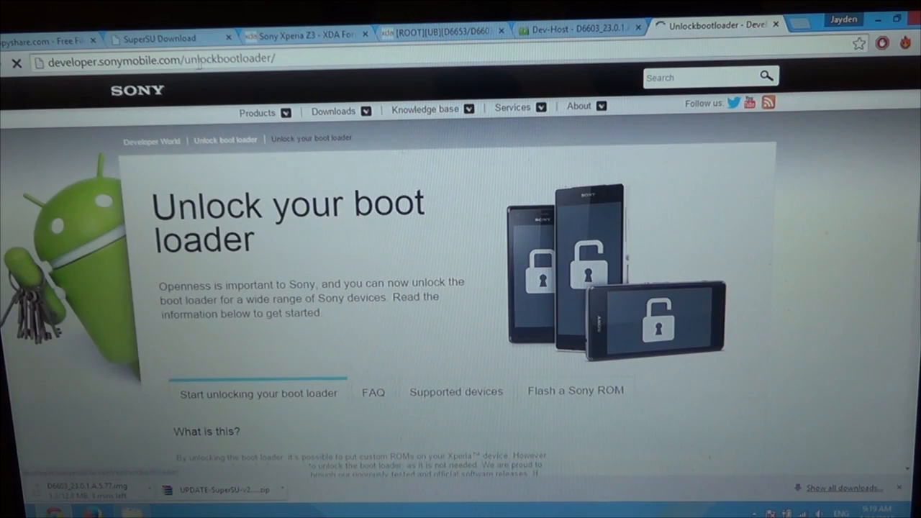
{"action": "scroll", "scroll_direction": "down", "scroll_amount": 3}
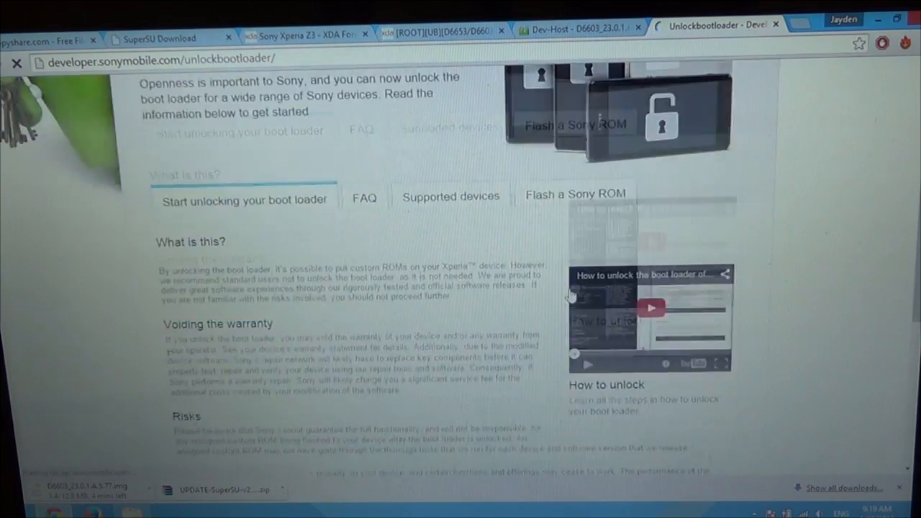
{"action": "scroll", "scroll_direction": "down", "scroll_amount": 3}
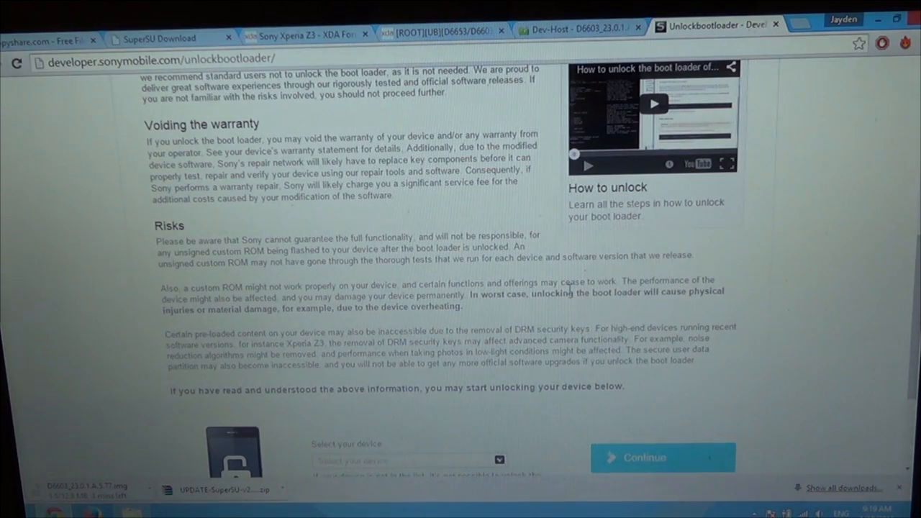
{"action": "scroll", "scroll_direction": "down", "scroll_amount": 3}
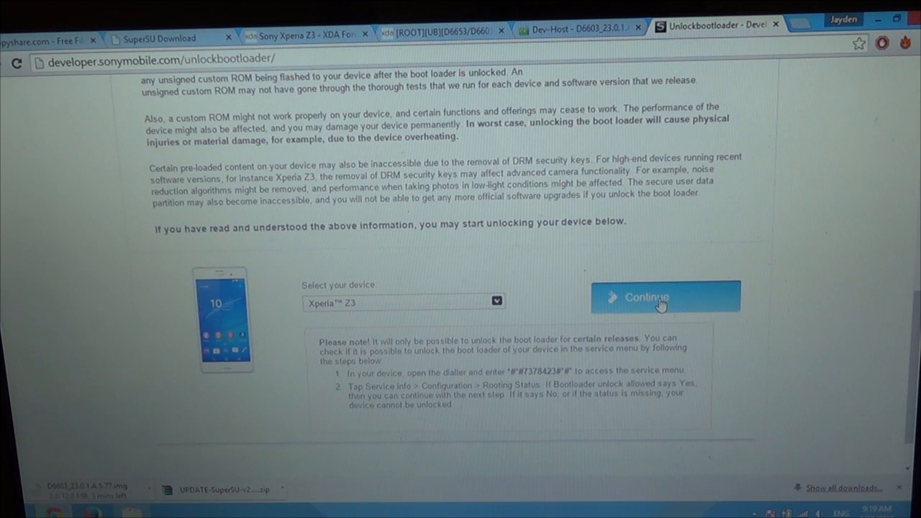
{"action": "left_click", "coordinate": [663, 297]}
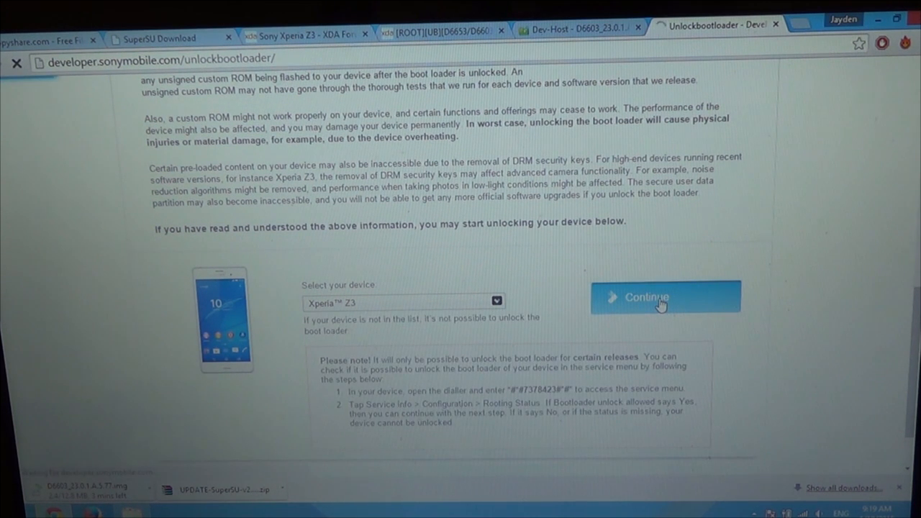
{"action": "left_click", "coordinate": [662, 297]}
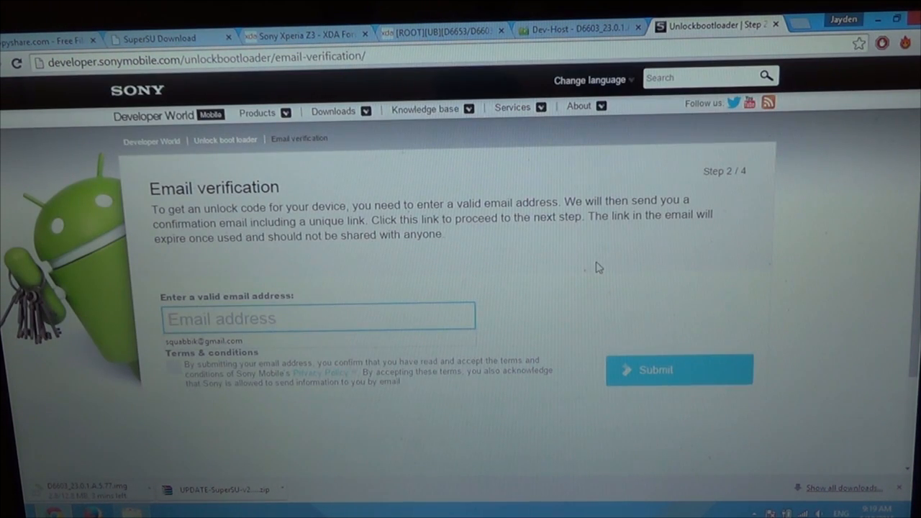
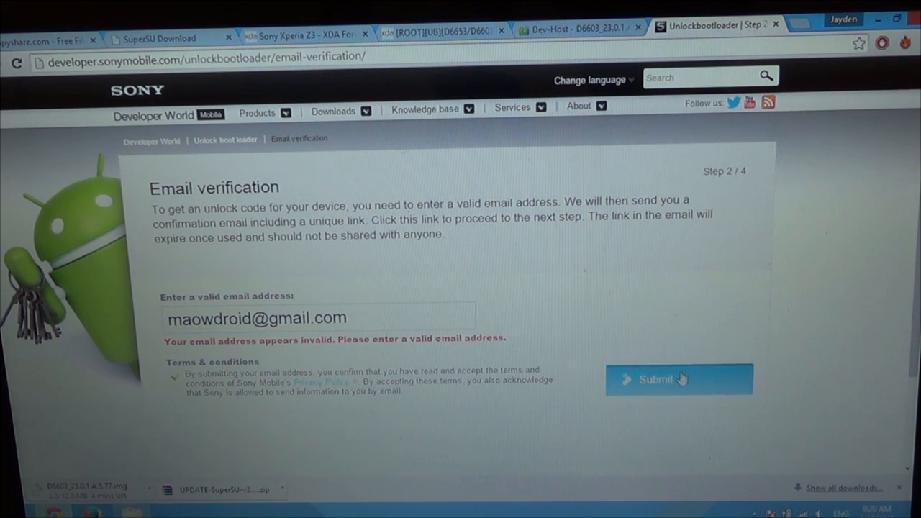
{"action": "left_click", "coordinate": [655, 379]}
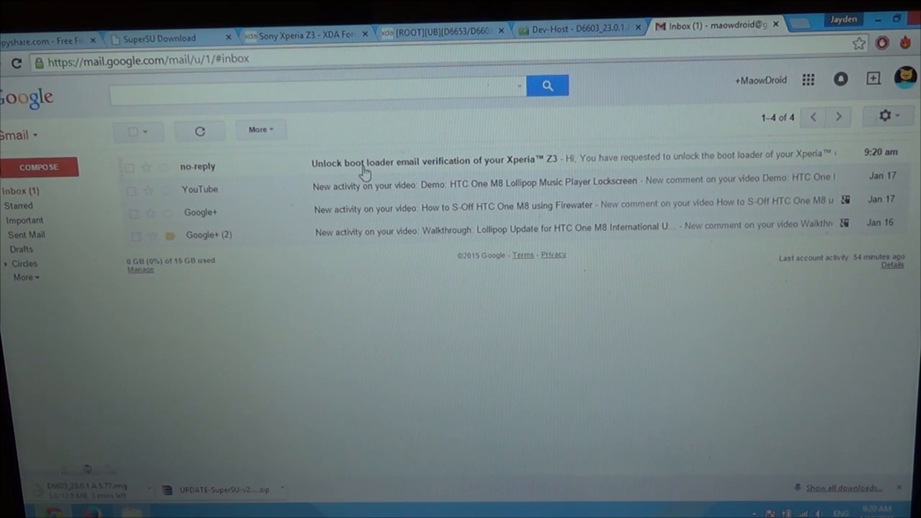
- Open the 'Unlock boot loader email verification' message and follow 'Click here to proceed'
{"action": "left_click", "coordinate": [435, 156]}
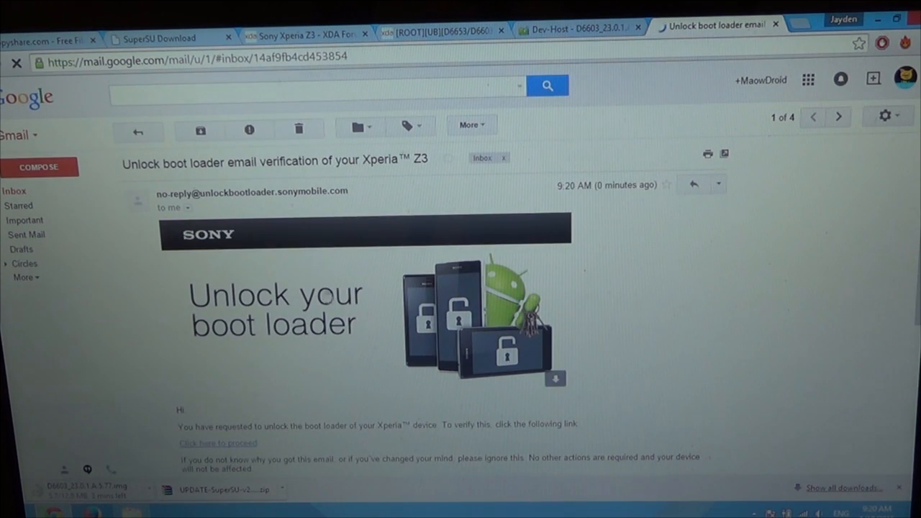
{"action": "scroll", "scroll_direction": "down", "scroll_amount": 3}
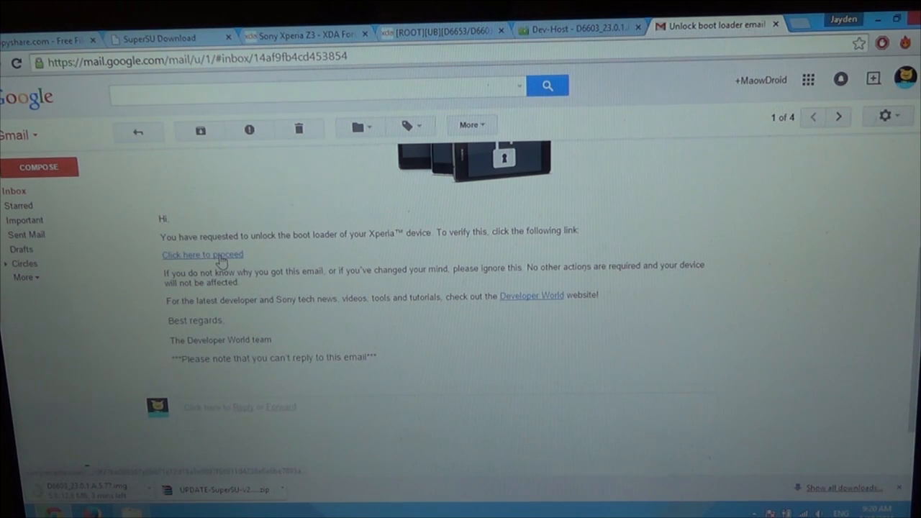
{"action": "left_click", "coordinate": [203, 255]}
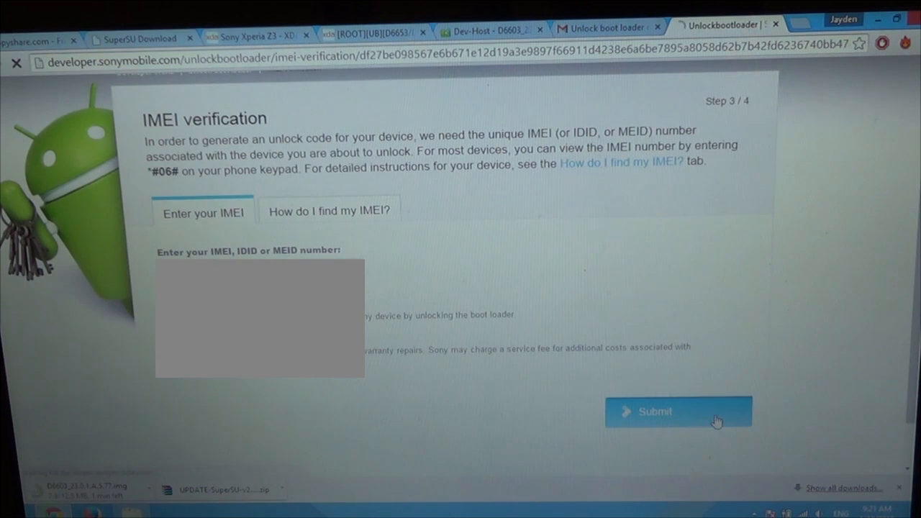
{"action": "left_click", "coordinate": [677, 411]}
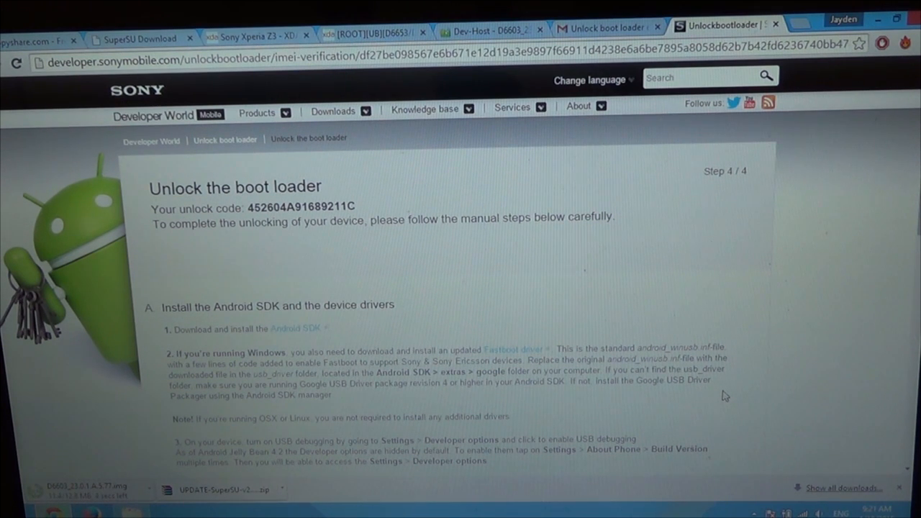
{"action": "scroll", "scroll_direction": "down", "scroll_amount": 3}
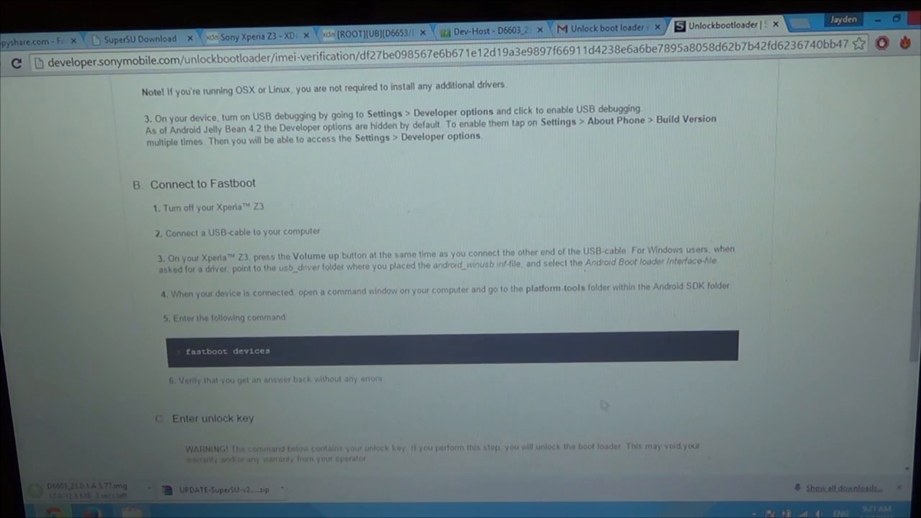
{"action": "scroll", "scroll_direction": "up", "scroll_amount": 3}
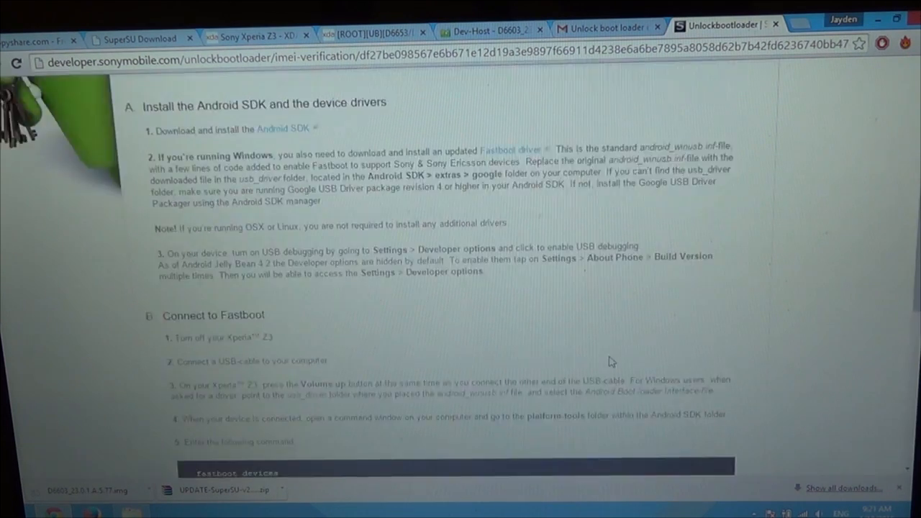
{"action": "scroll", "scroll_direction": "up", "scroll_amount": 3}
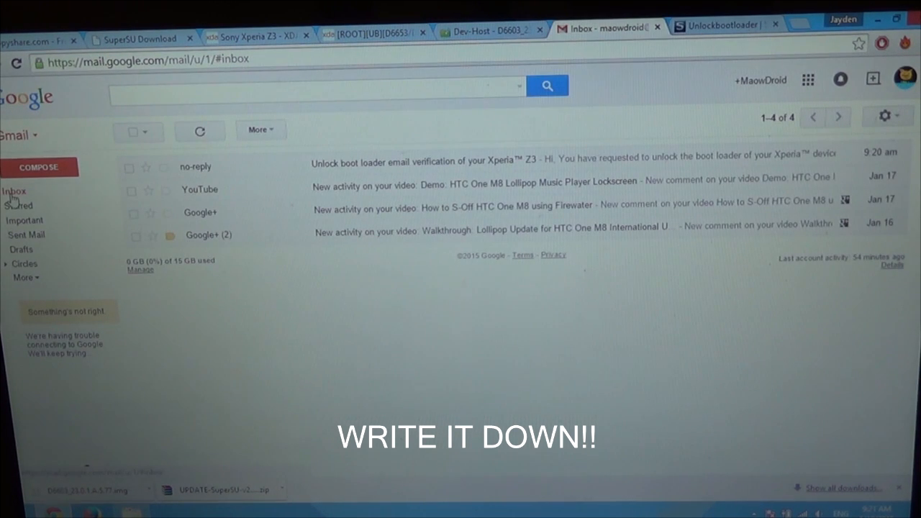
{"action": "left_click", "coordinate": [723, 25]}
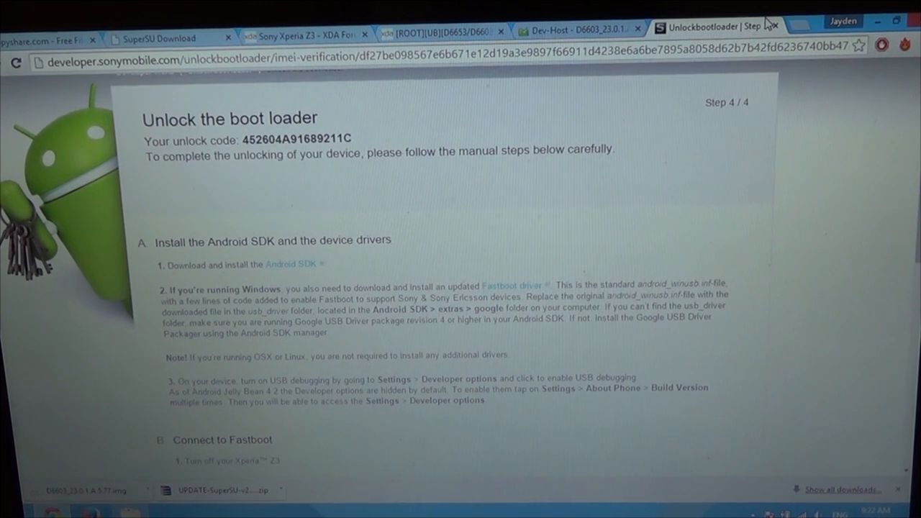
- Scroll to the final 'fastboot oem unlock' command and Done section on the Step 4 page
{"action": "scroll", "scroll_direction": "down", "scroll_amount": 3}
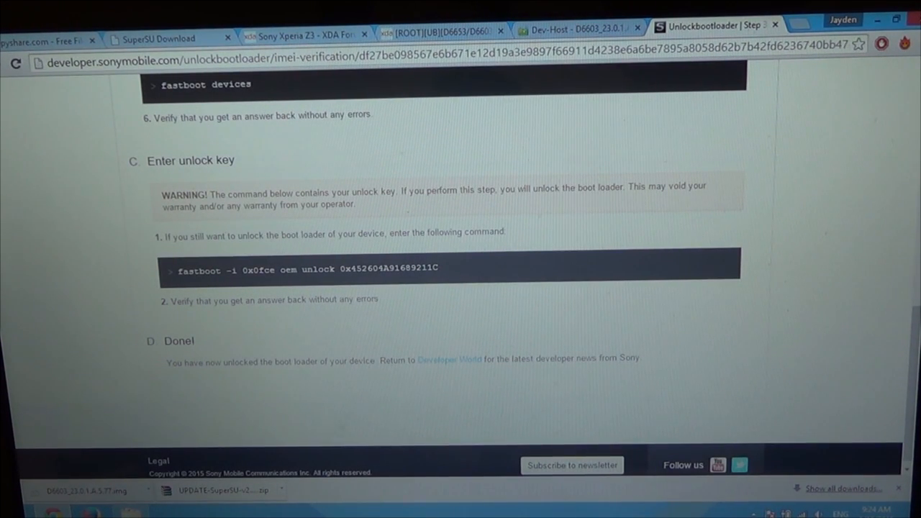
{"action": "mouse_move", "coordinate": [412, 395]}
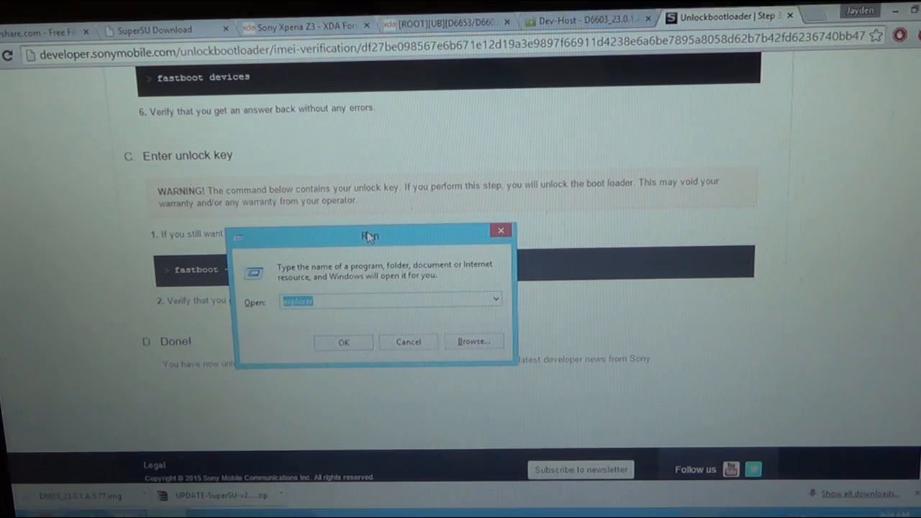
- Run 'shutdown -o -r -t 0' to reboot into the advanced start-up options
{"action": "type", "text": "s"}
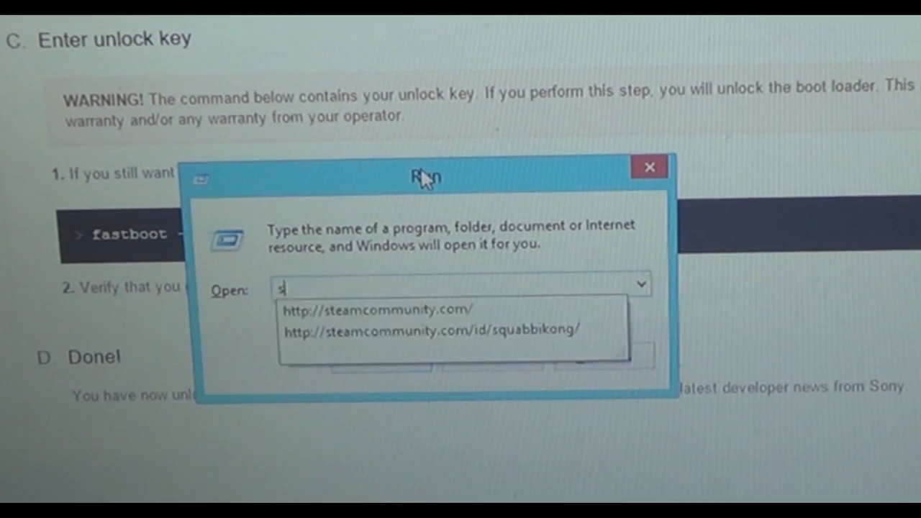
{"action": "type", "text": "hutdo"}
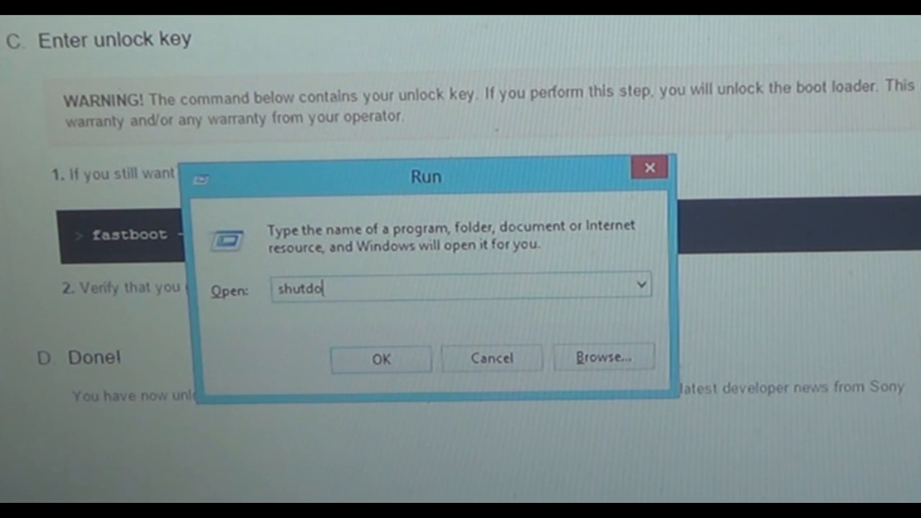
{"action": "type", "text": "wn -"}
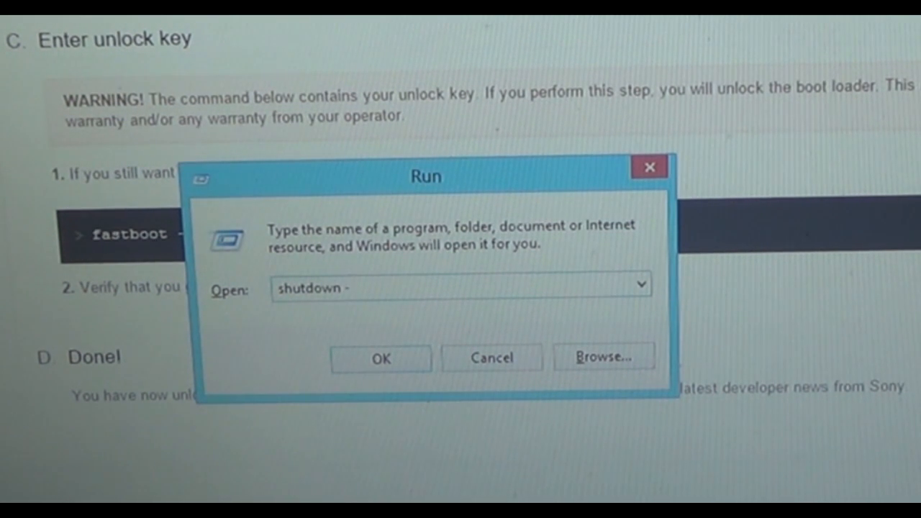
{"action": "type", "text": "o"}
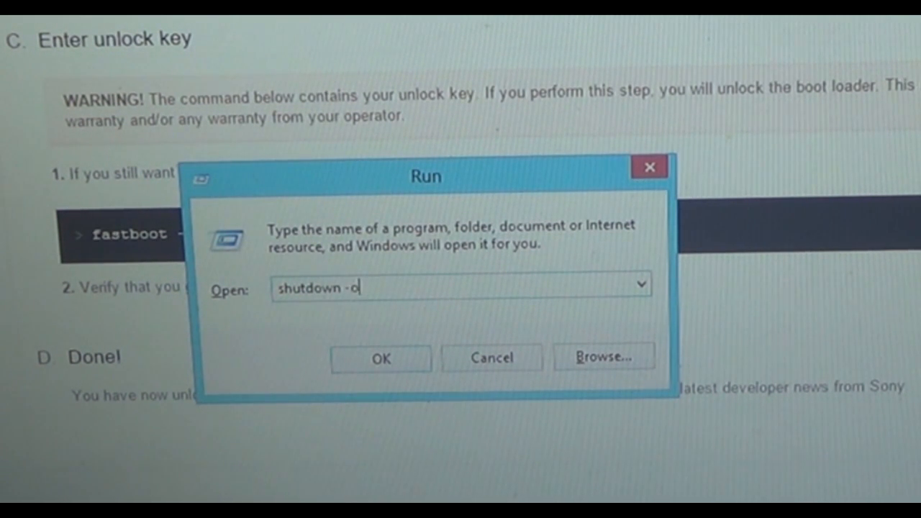
{"action": "type", "text": "-r -"}
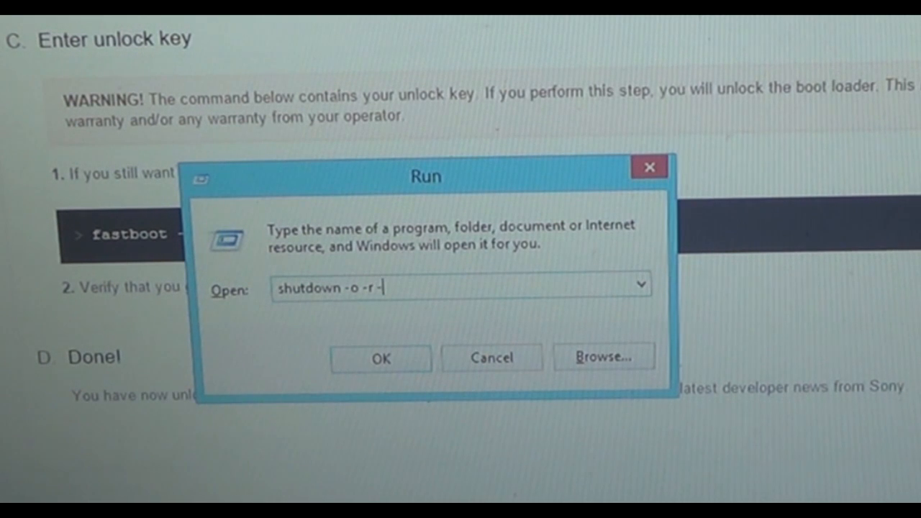
{"action": "type", "text": "t 0"}
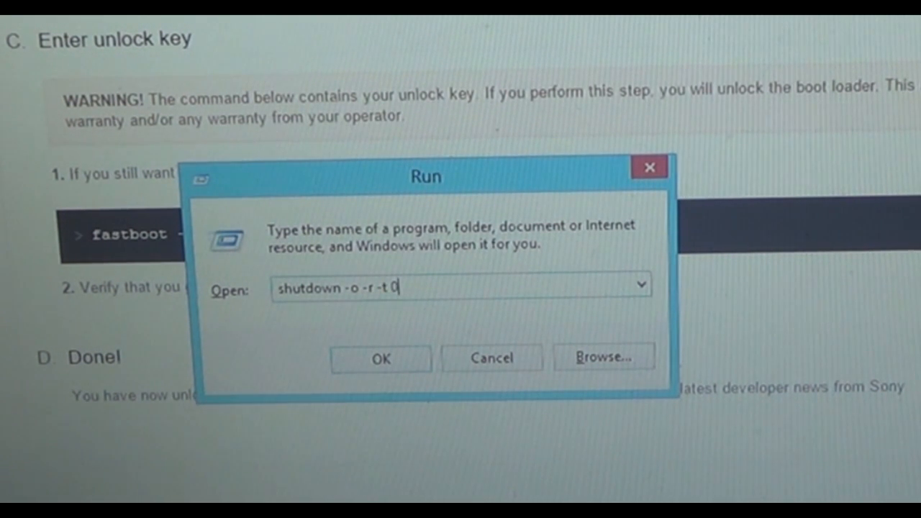
{"action": "left_click", "coordinate": [380, 358]}
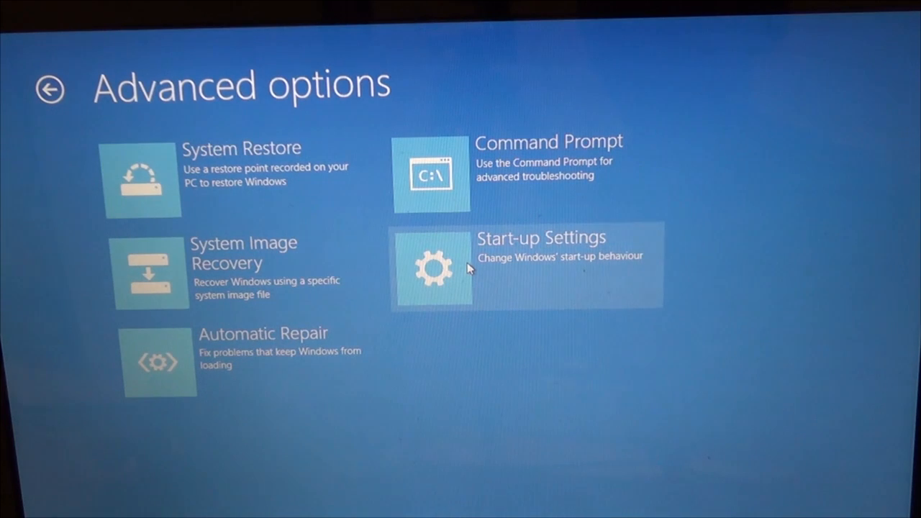
- Open Start-up Settings from Advanced options and restart to reach the start-up choices
{"action": "left_click", "coordinate": [525, 265]}
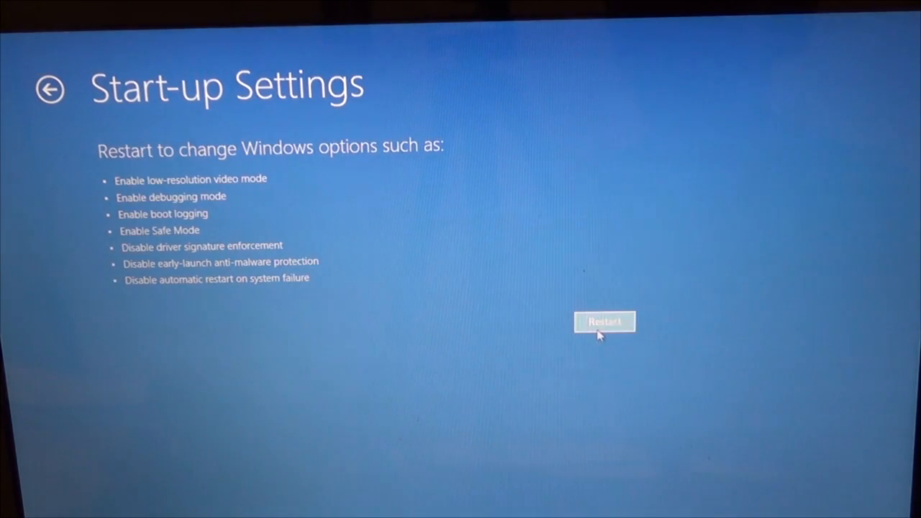
{"action": "left_click", "coordinate": [603, 321]}
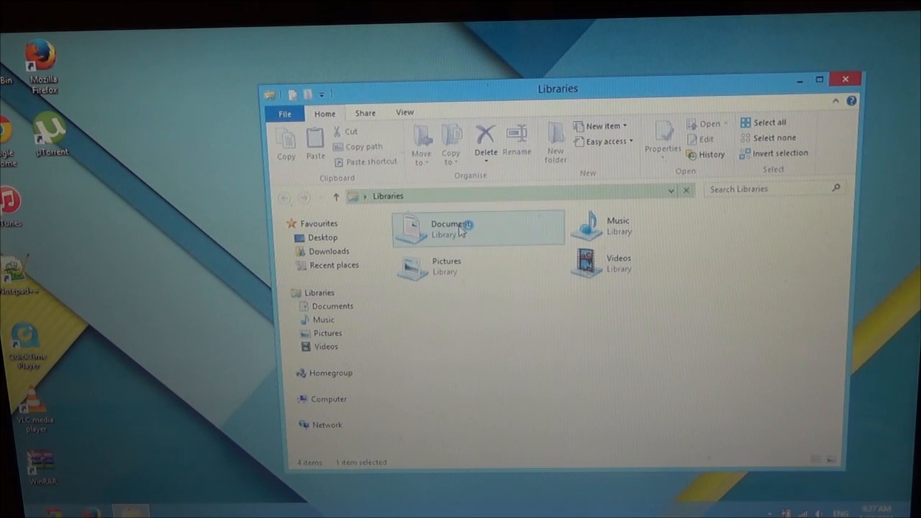
- Run Flashtool-drivers.exe from the PT folder in Documents
{"action": "double_click", "coordinate": [439, 228]}
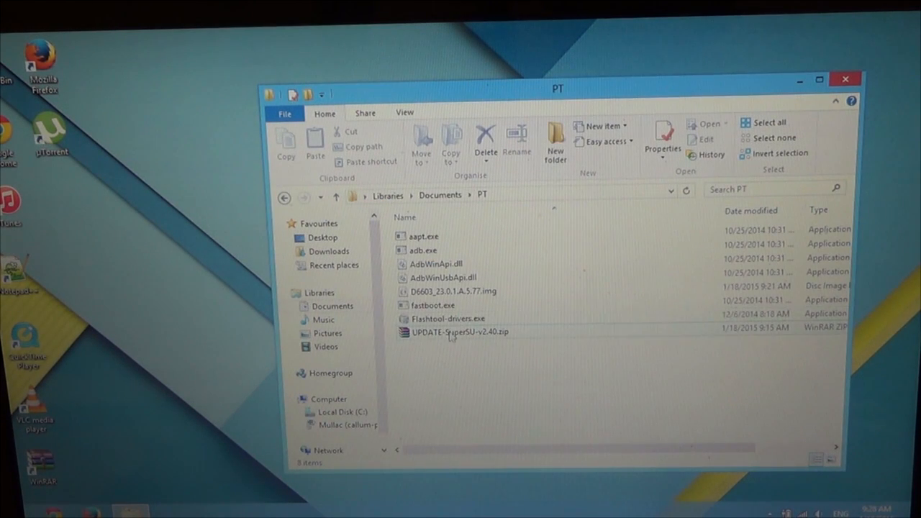
{"action": "left_click", "coordinate": [446, 319]}
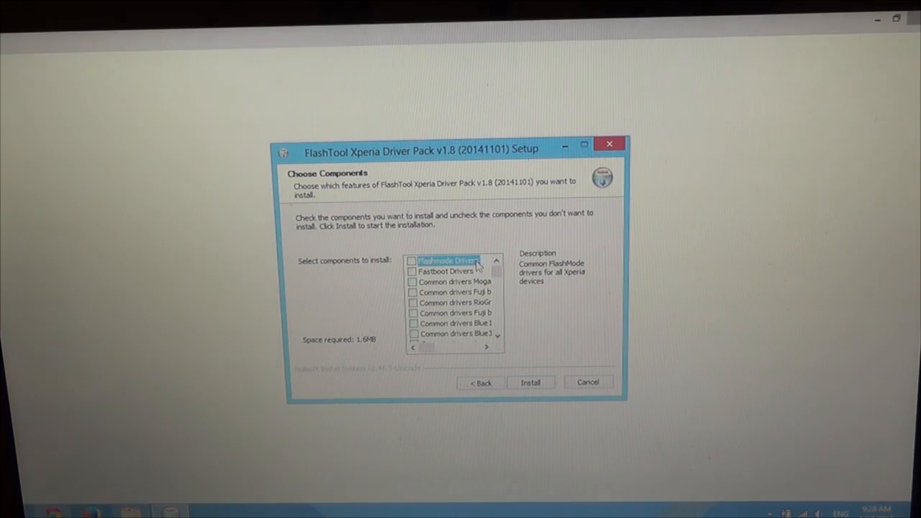
- Select Flashmode Drivers and the Xperia Z3 Device Driver, then install
{"action": "left_click", "coordinate": [413, 259]}
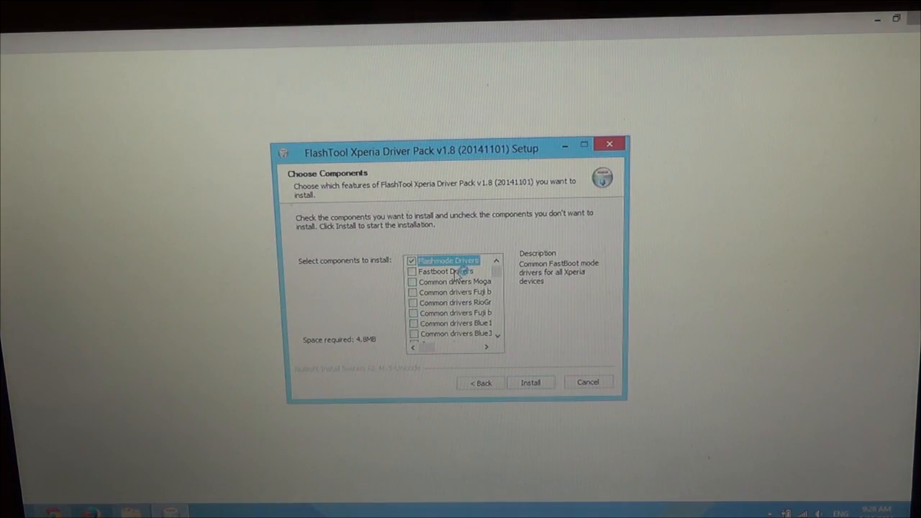
{"action": "scroll", "scroll_direction": "down", "scroll_amount": 3}
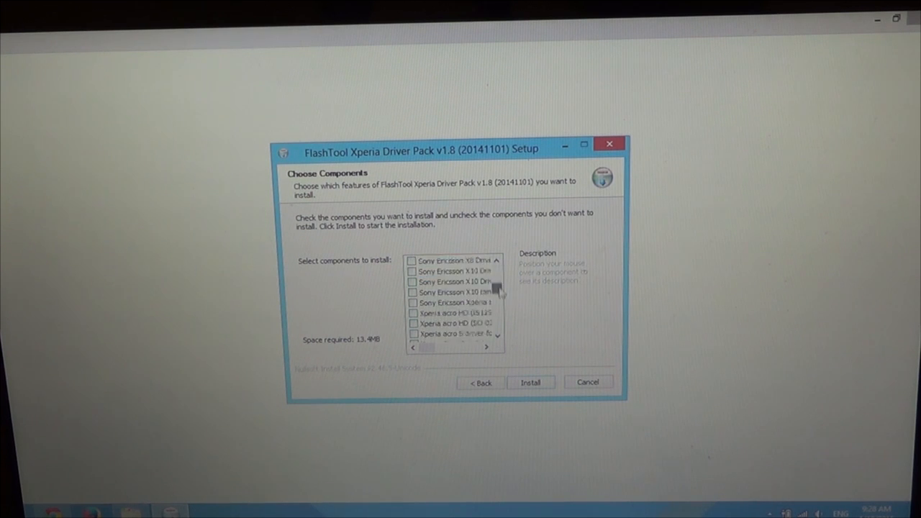
{"action": "scroll", "scroll_direction": "down", "scroll_amount": 3}
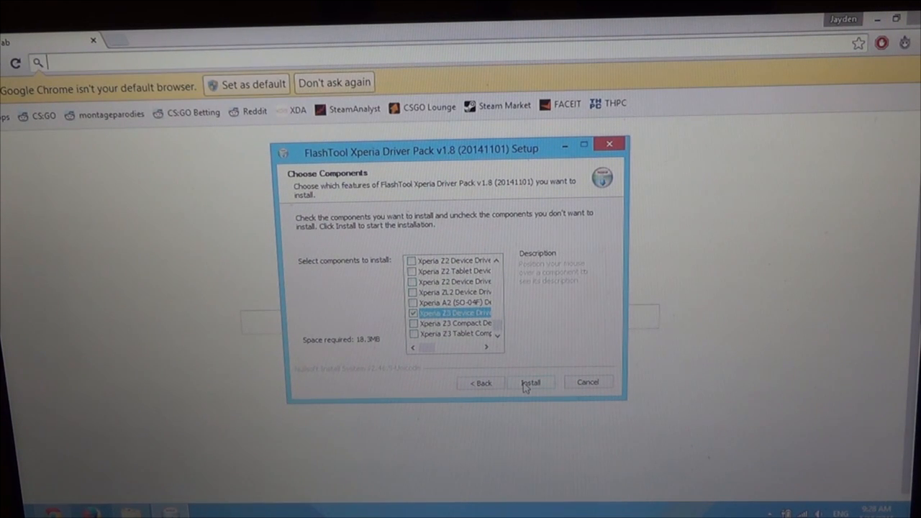
{"action": "left_click", "coordinate": [530, 382]}
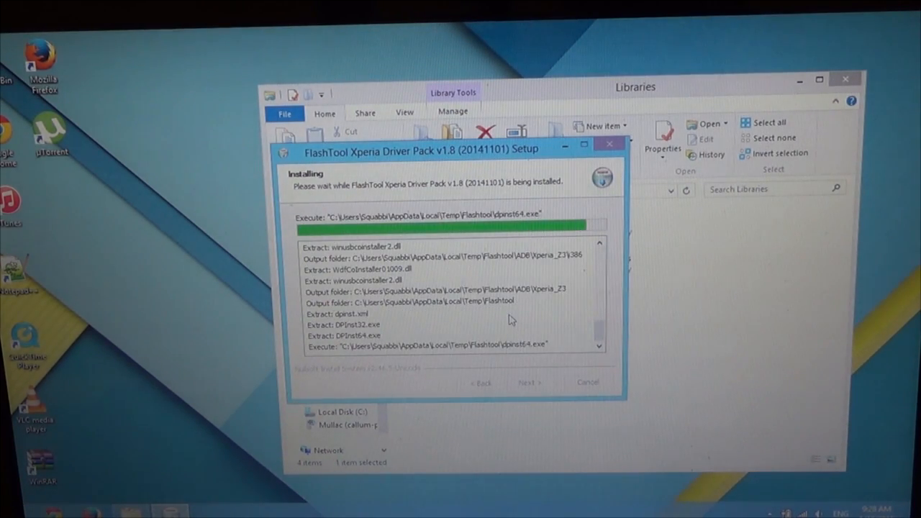
{"action": "mouse_move", "coordinate": [428, 189]}
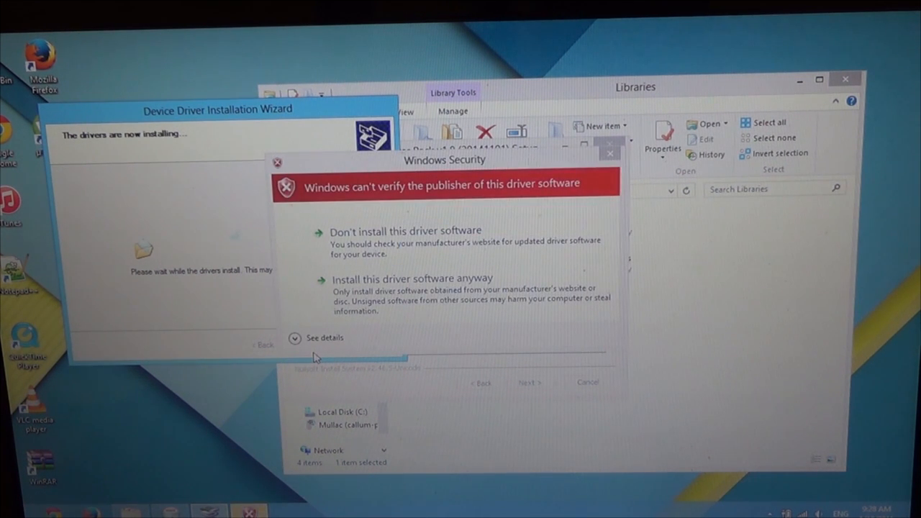
{"action": "mouse_move", "coordinate": [365, 302]}
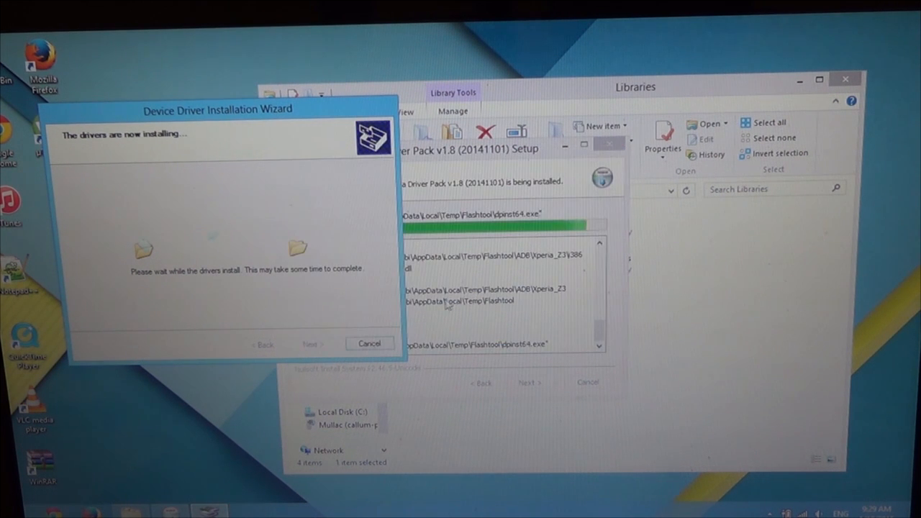
{"action": "mouse_move", "coordinate": [323, 305]}
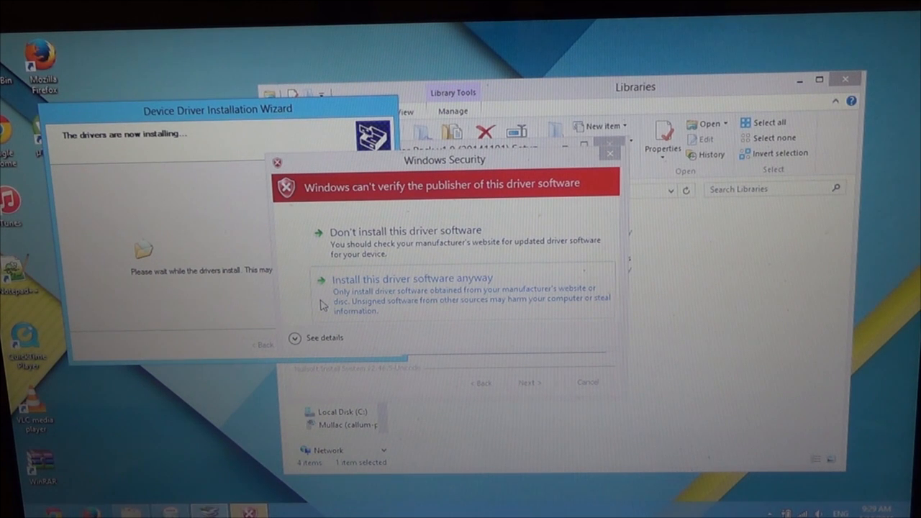
{"action": "left_click", "coordinate": [411, 279]}
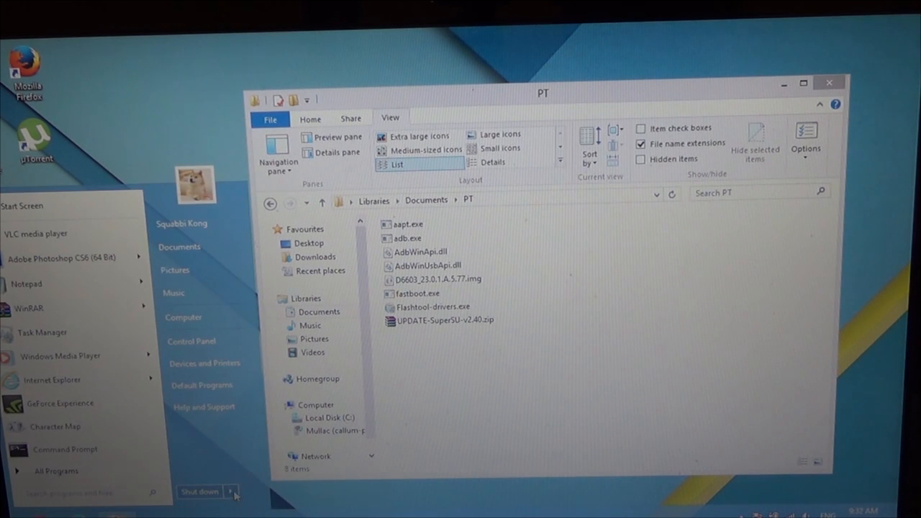
- Choose Restart from the Shut down power options in the Start menu
{"action": "left_click", "coordinate": [230, 492]}
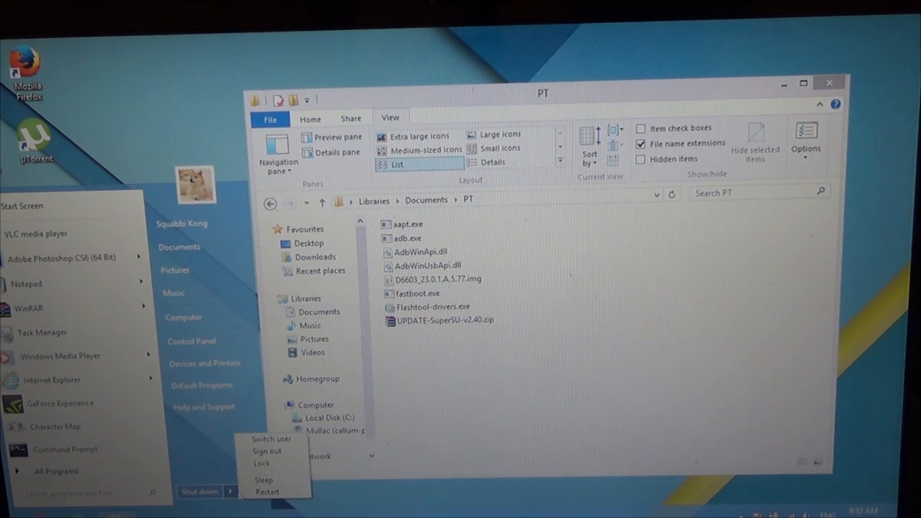
{"action": "left_click", "coordinate": [266, 491]}
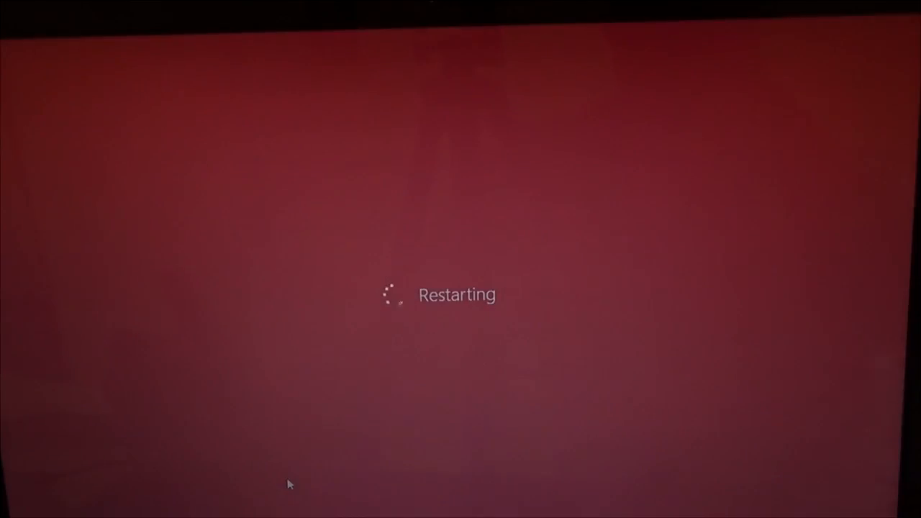